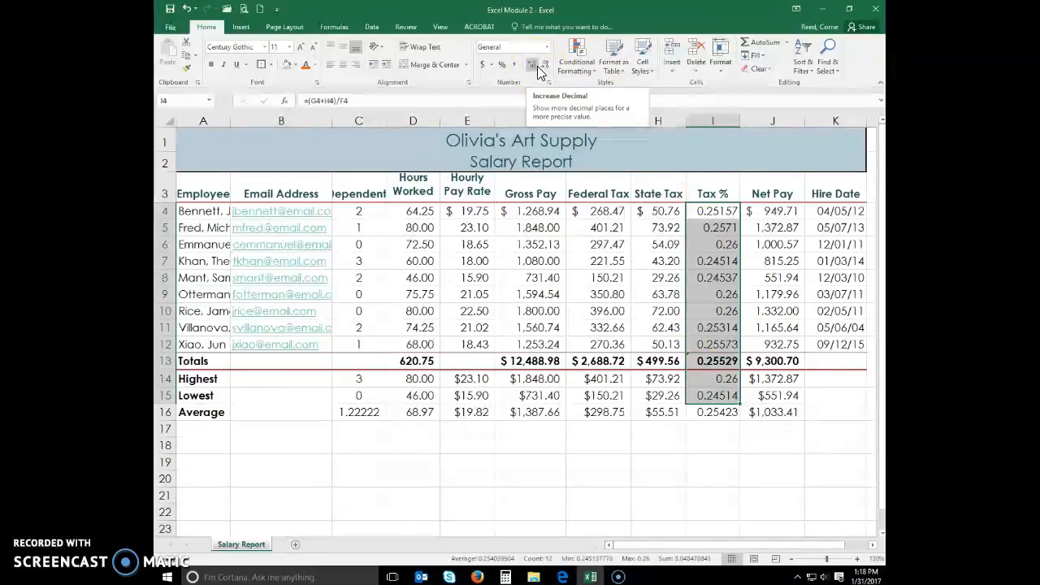
# Format the Tax % values with Percent Style and two decimal places, e.g. 25.16%.
pyautogui.click(533, 65)
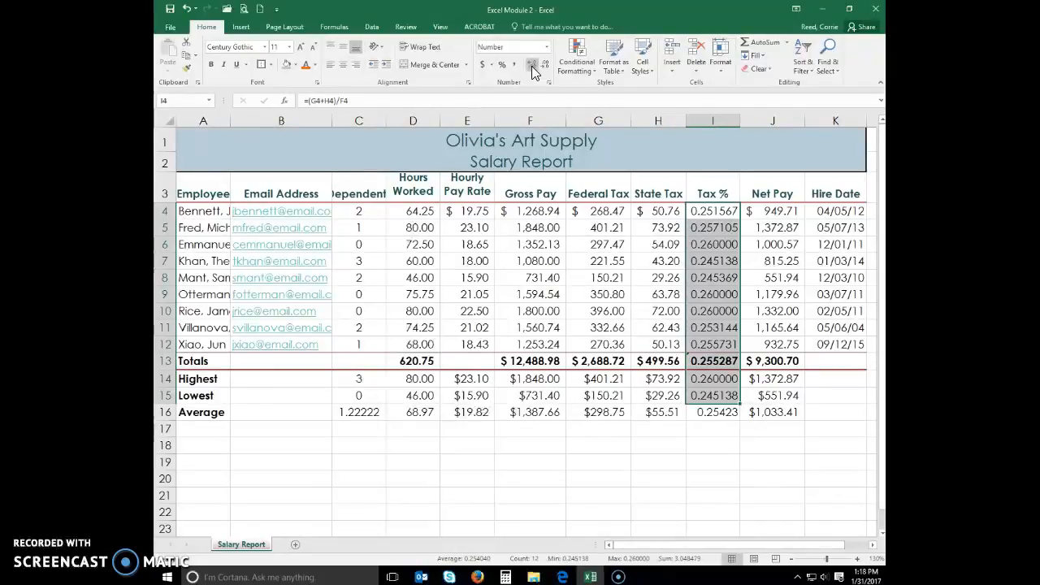
pyautogui.click(546, 65)
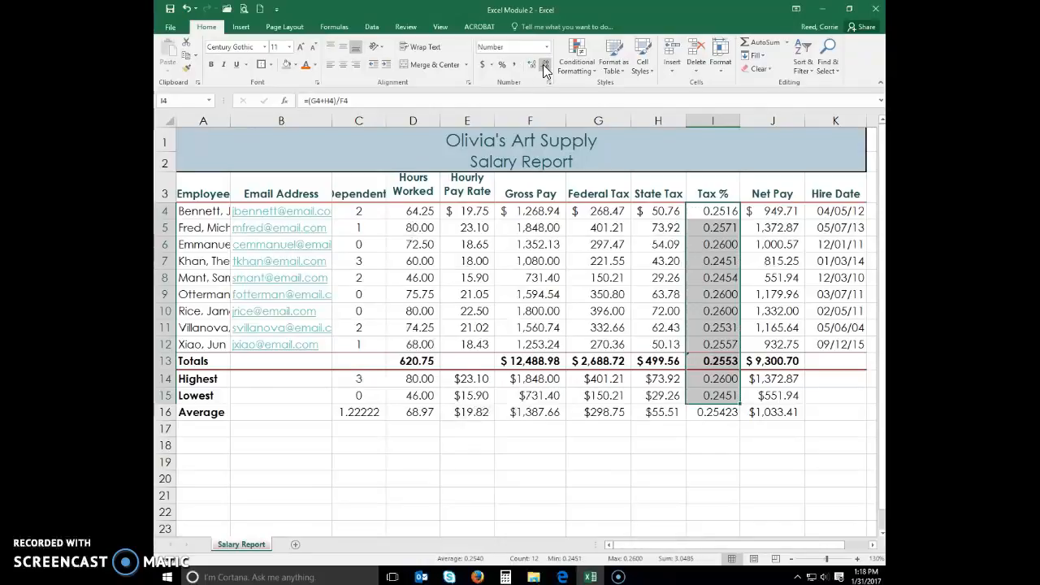
pyautogui.click(546, 65)
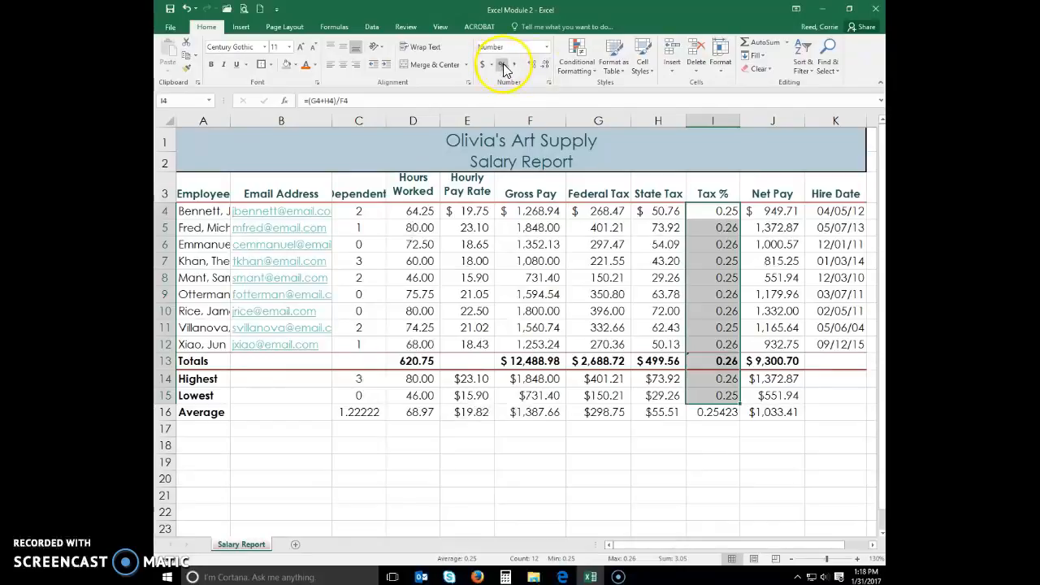
pyautogui.click(484, 65)
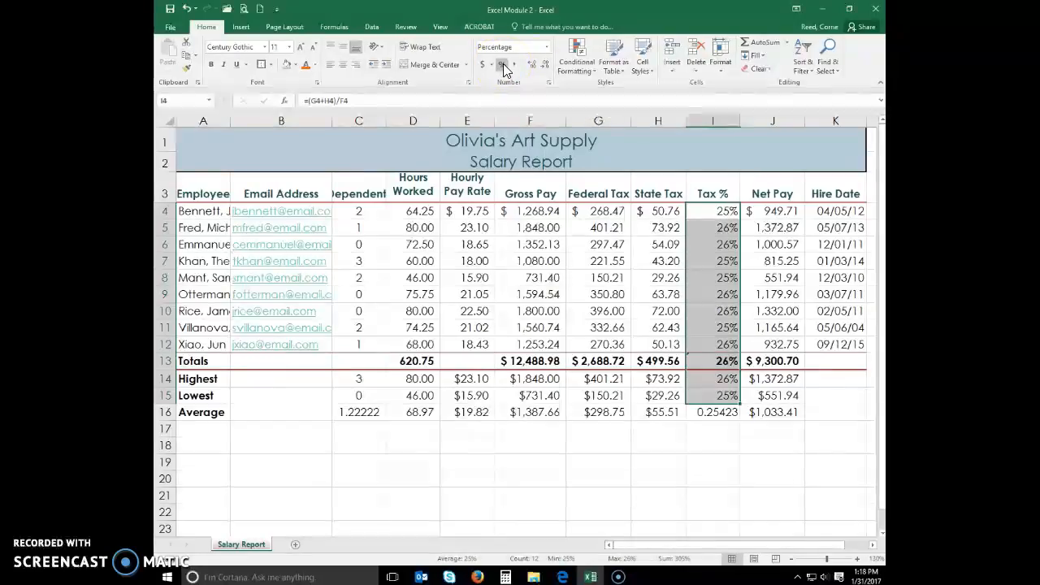
pyautogui.click(533, 64)
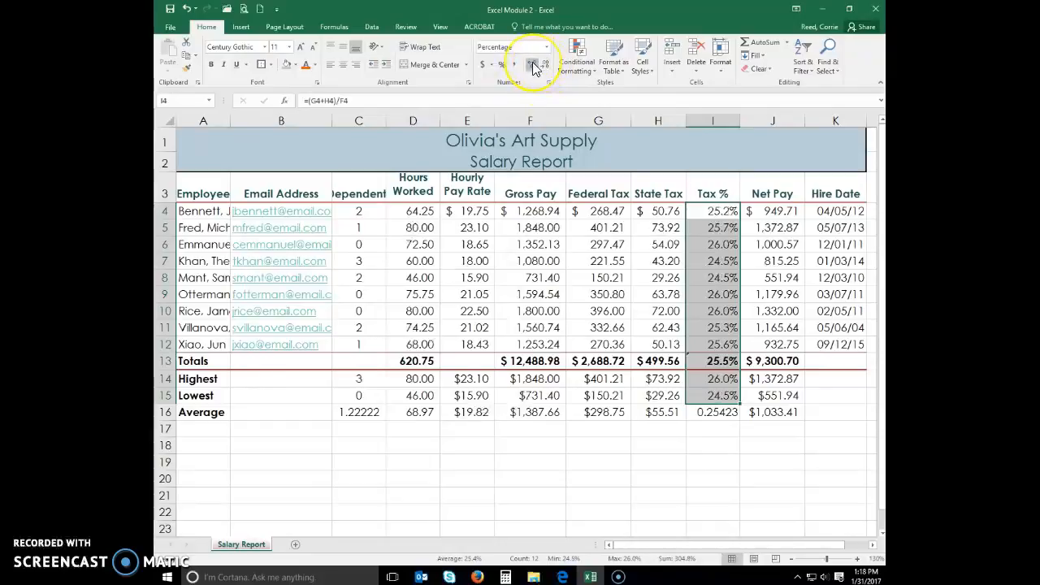
pyautogui.click(533, 65)
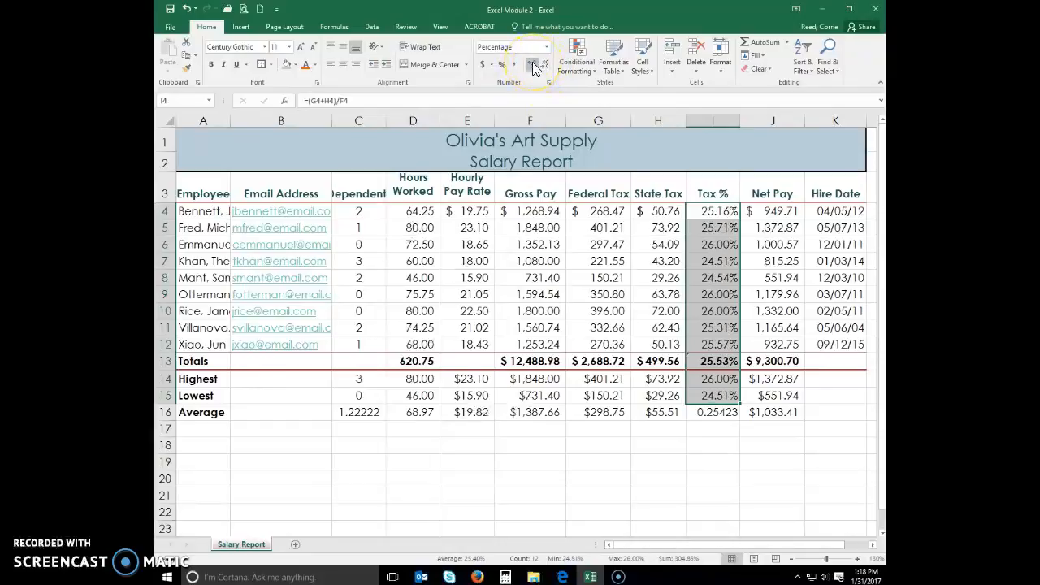
pyautogui.moveTo(583, 198)
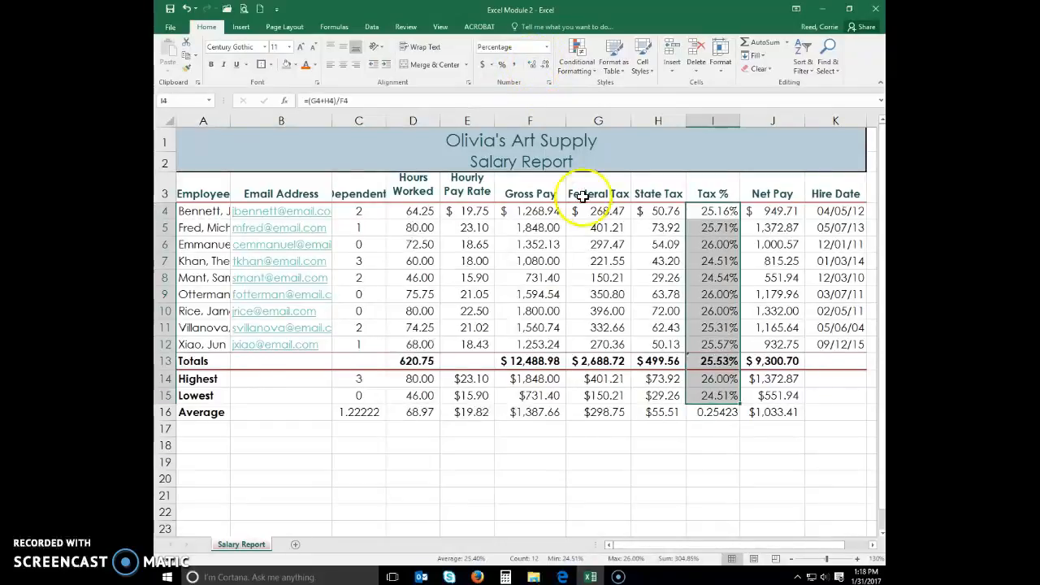
pyautogui.moveTo(502, 65)
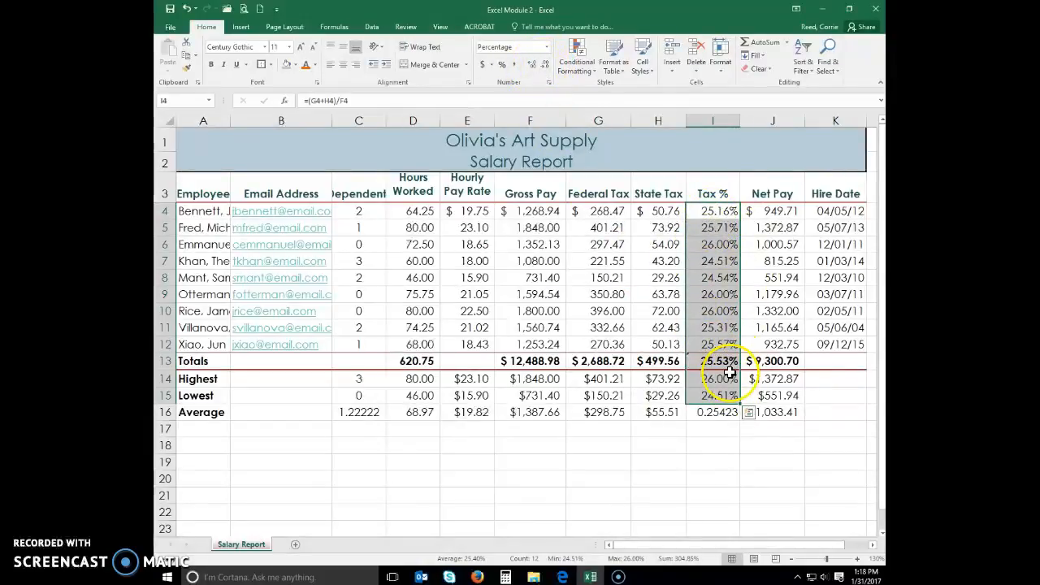
pyautogui.moveTo(692, 459)
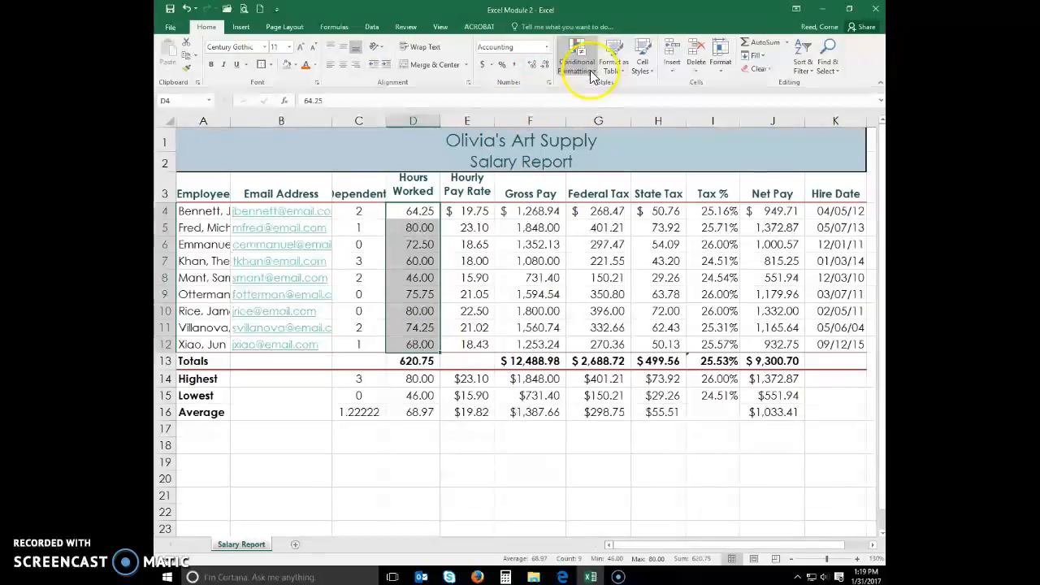
# Start a new conditional formatting rule that formats only cells that contain.
pyautogui.click(578, 56)
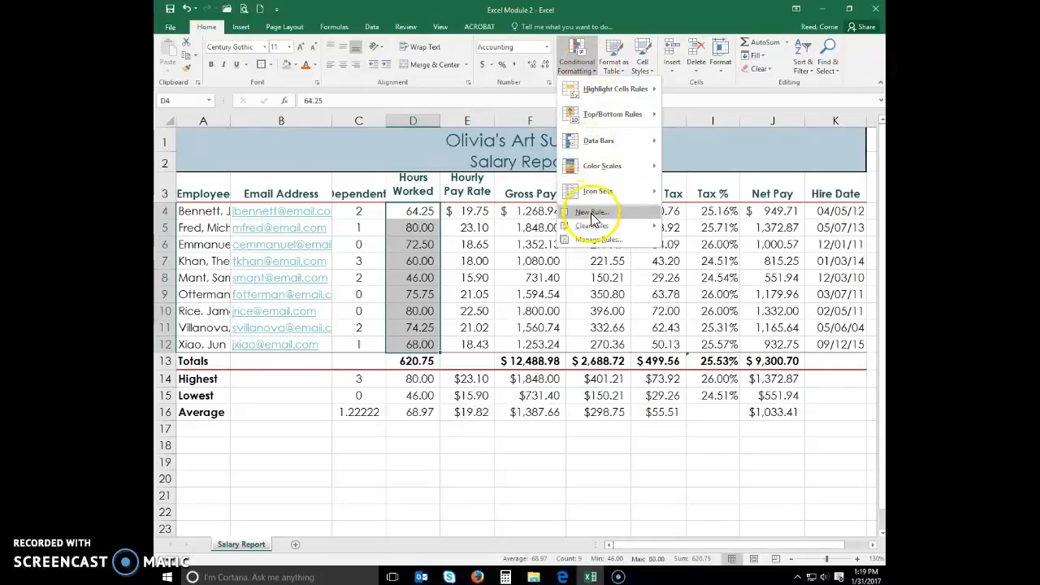
pyautogui.click(592, 211)
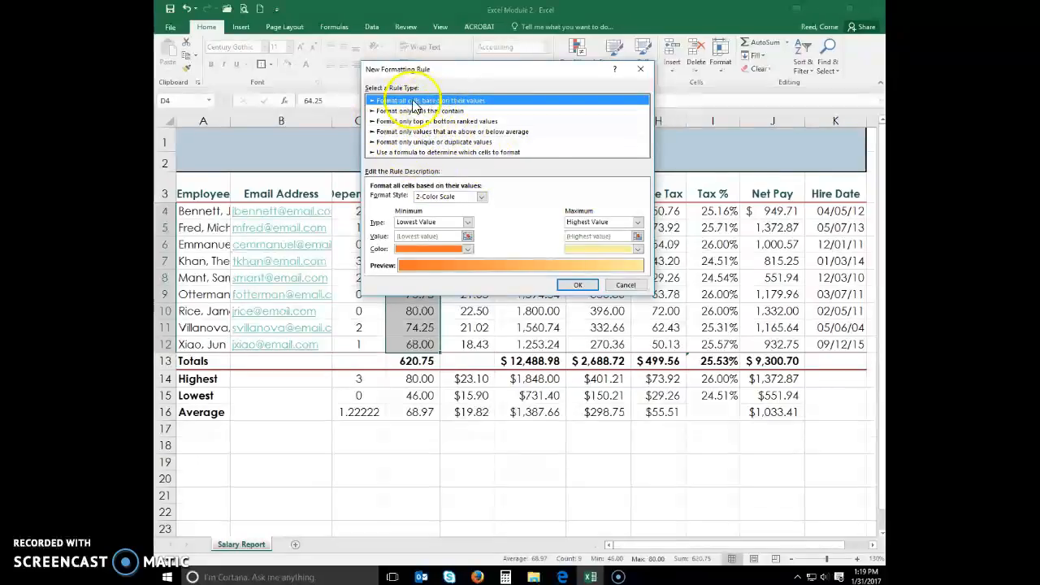
pyautogui.moveTo(430, 120)
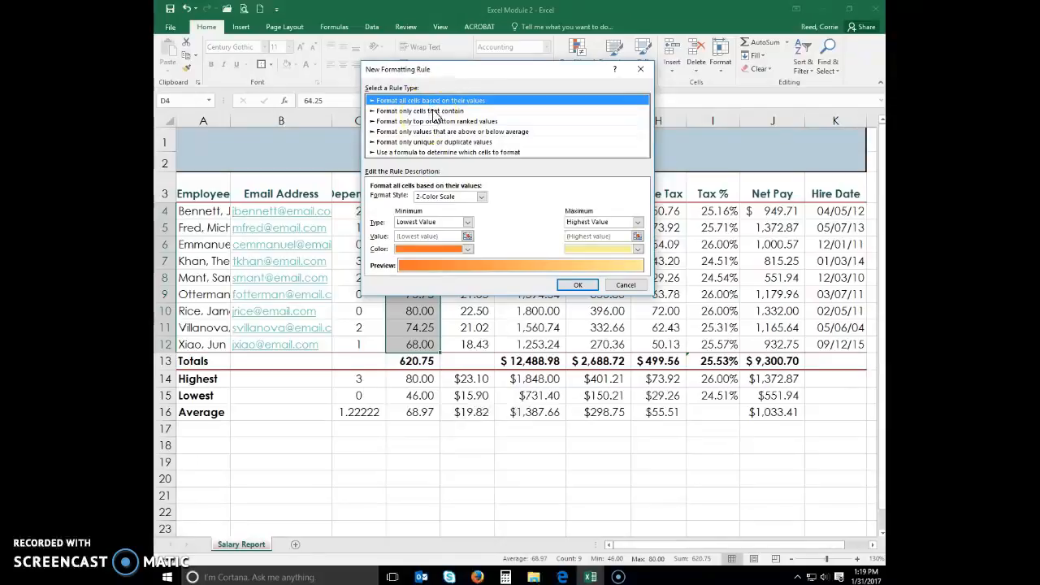
pyautogui.click(421, 111)
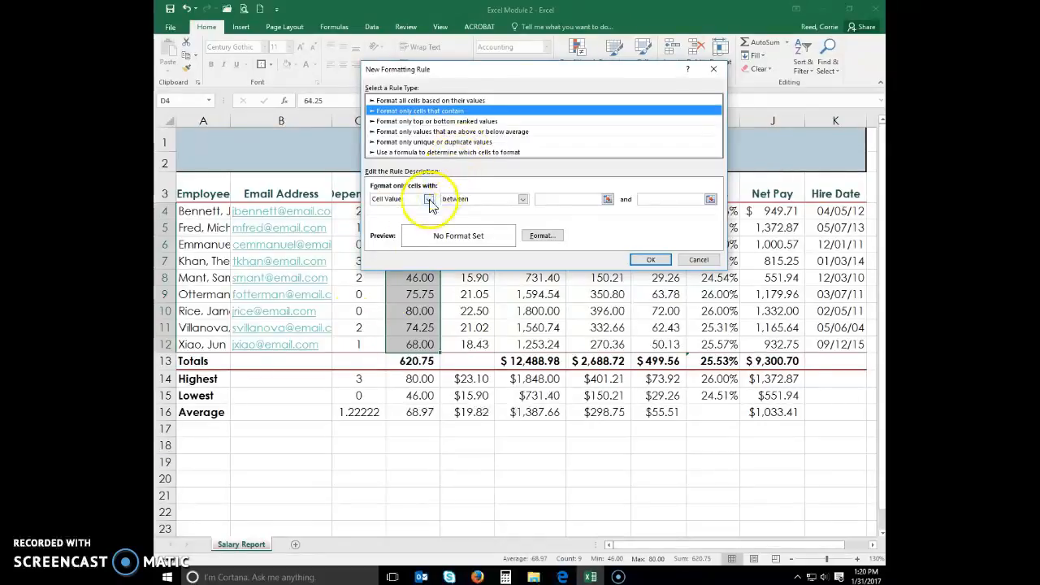
# Base the rule on Cell Value with a greater-than comparison.
pyautogui.click(428, 198)
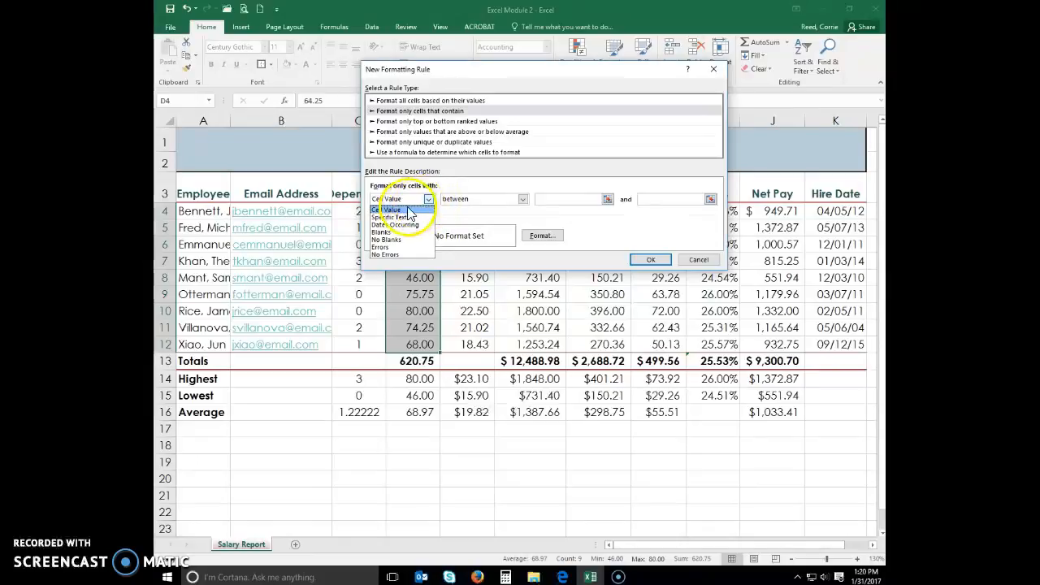
pyautogui.click(398, 198)
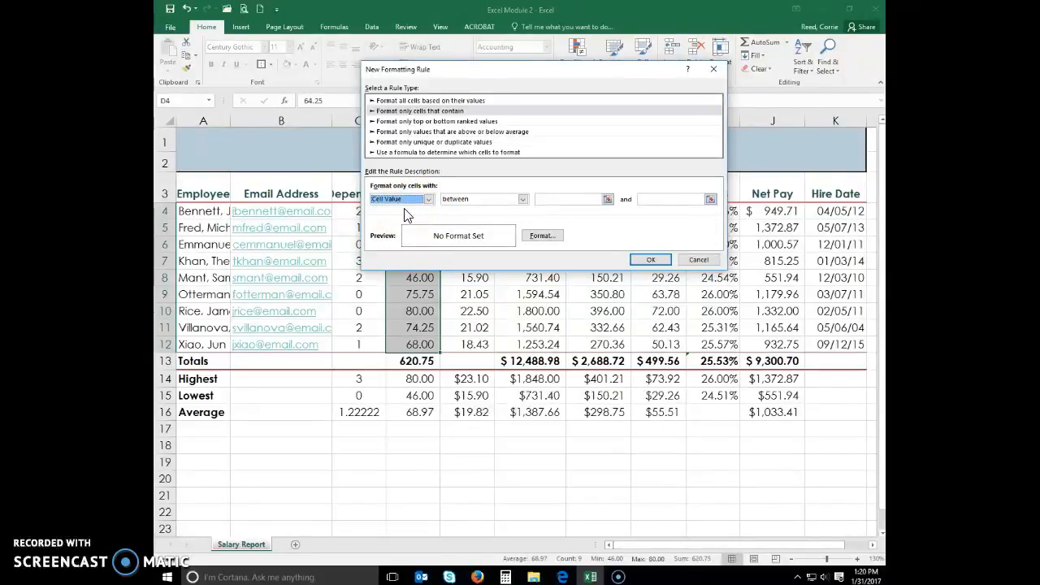
pyautogui.moveTo(523, 213)
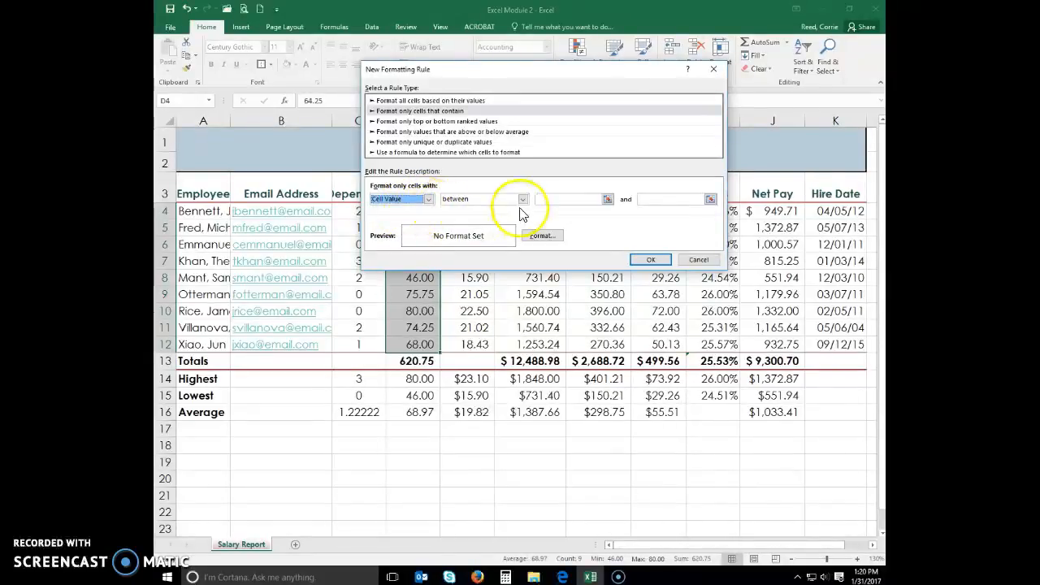
pyautogui.click(523, 198)
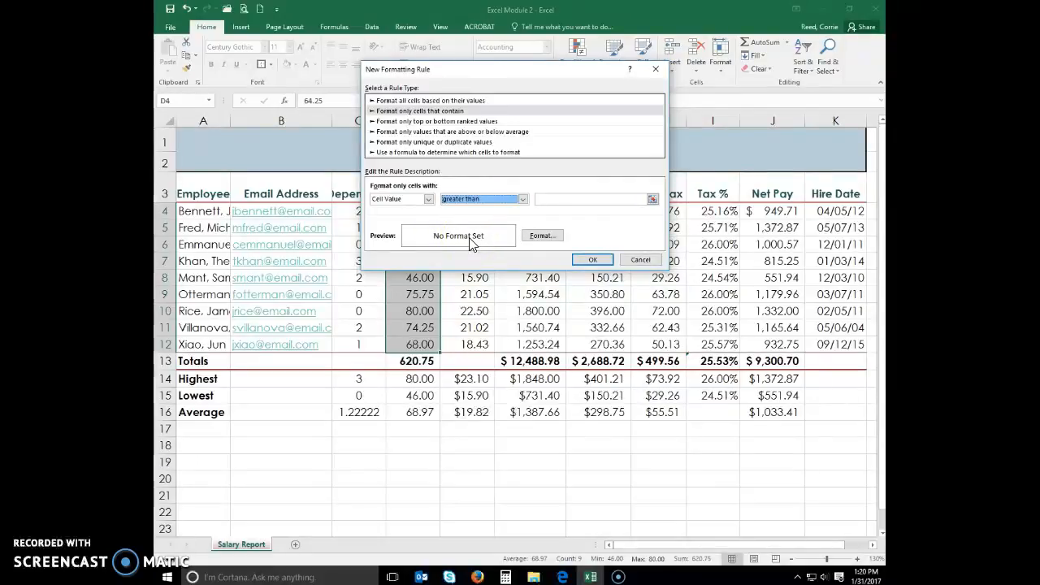
# Set the rule's threshold value to 73 and go to the formatting choices for matching cells.
pyautogui.click(593, 198)
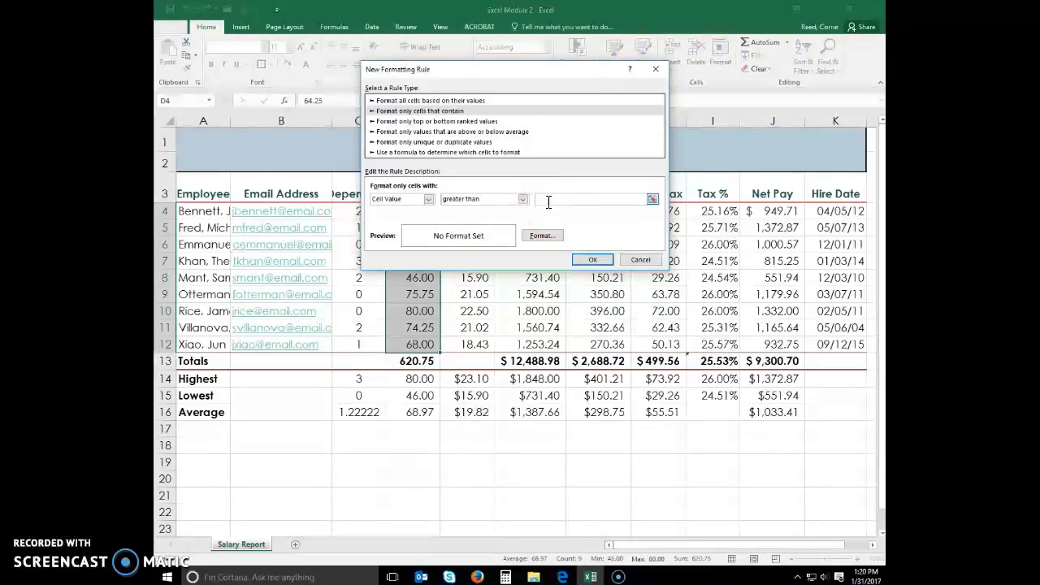
pyautogui.write('73')
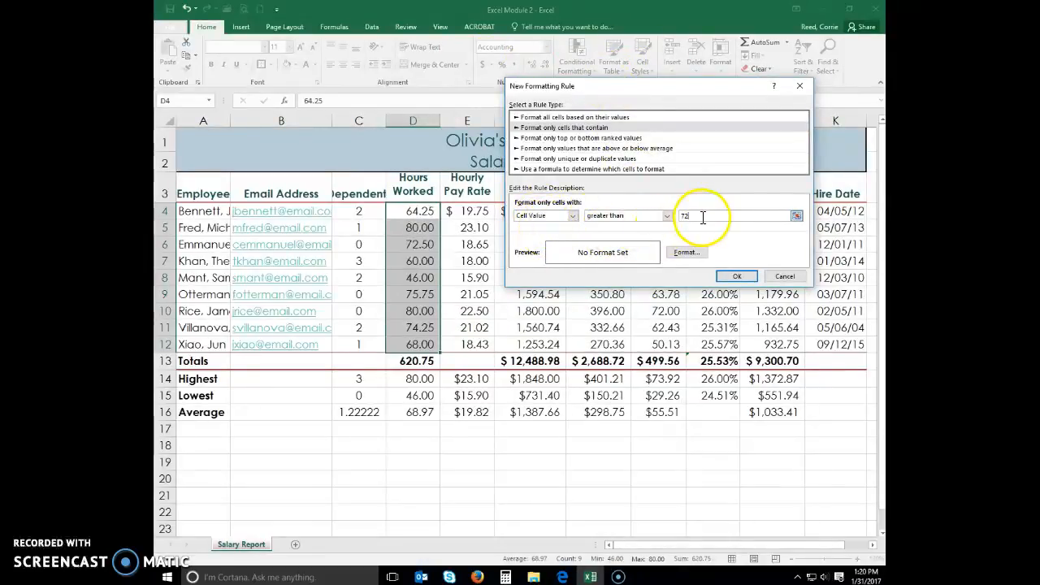
pyautogui.click(685, 252)
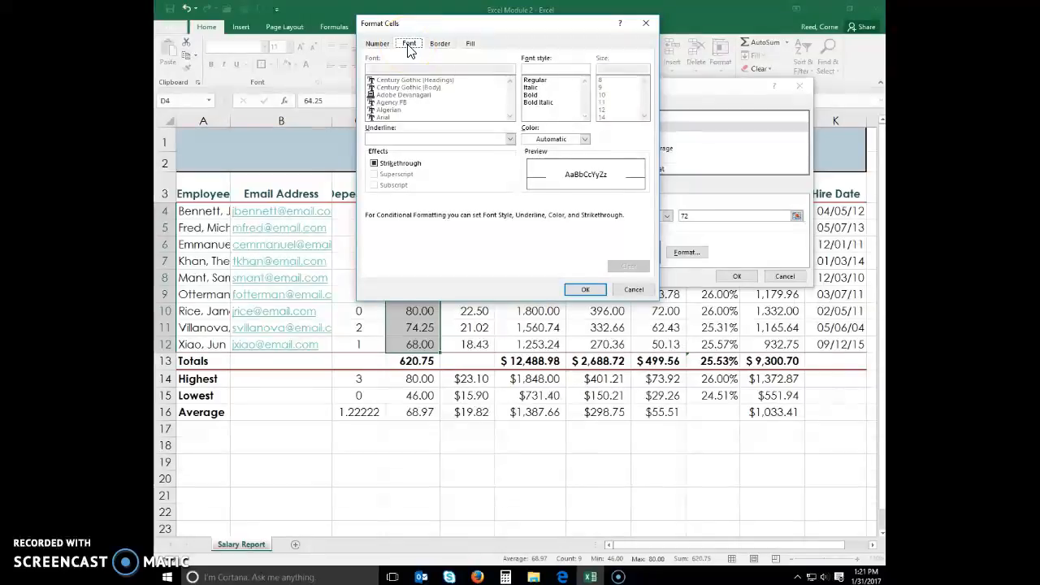
# Choose white font colour with a blue fill for the rule's matching cells.
pyautogui.click(584, 140)
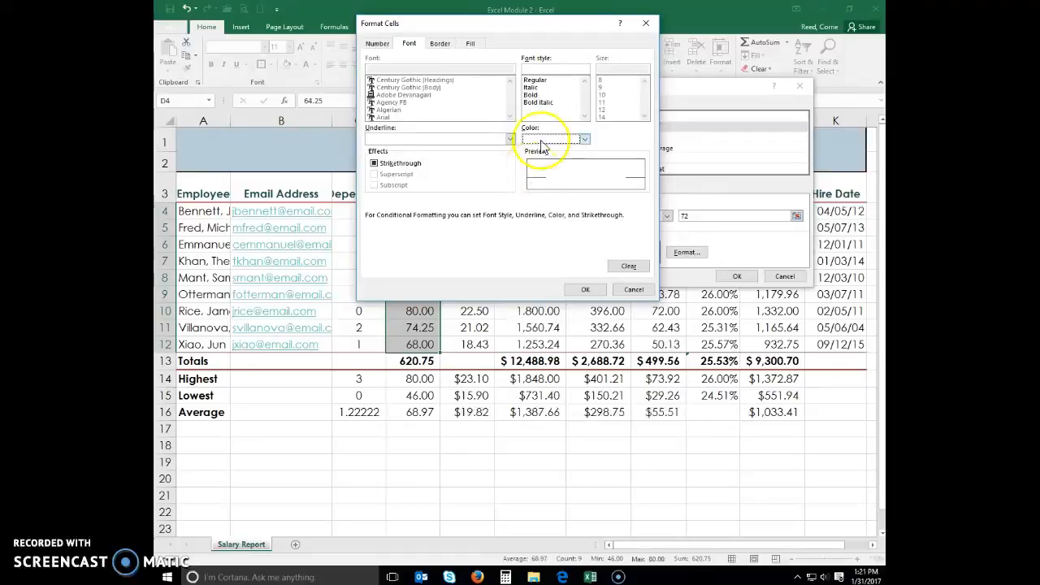
pyautogui.click(472, 42)
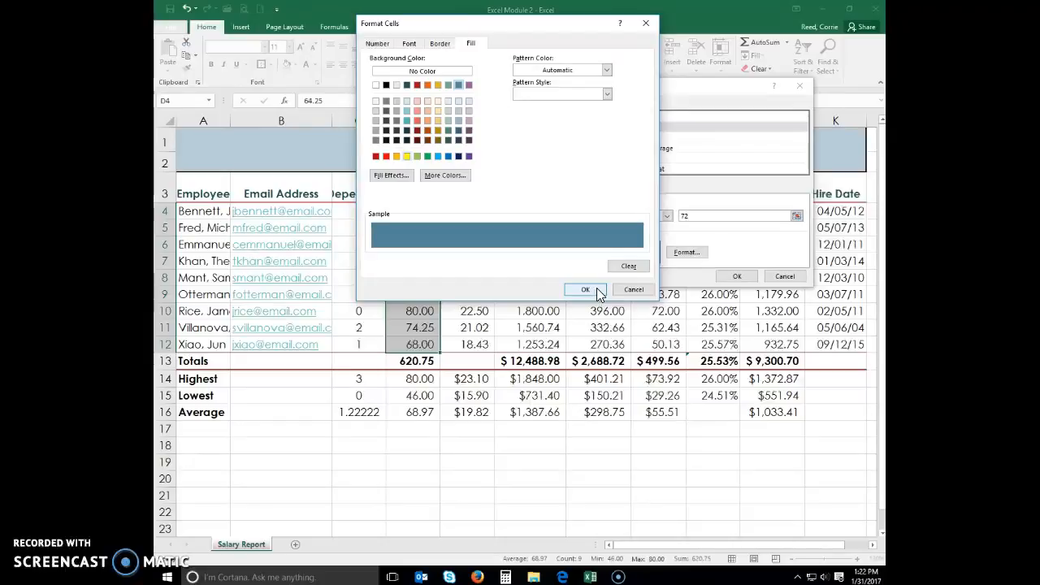
pyautogui.click(585, 289)
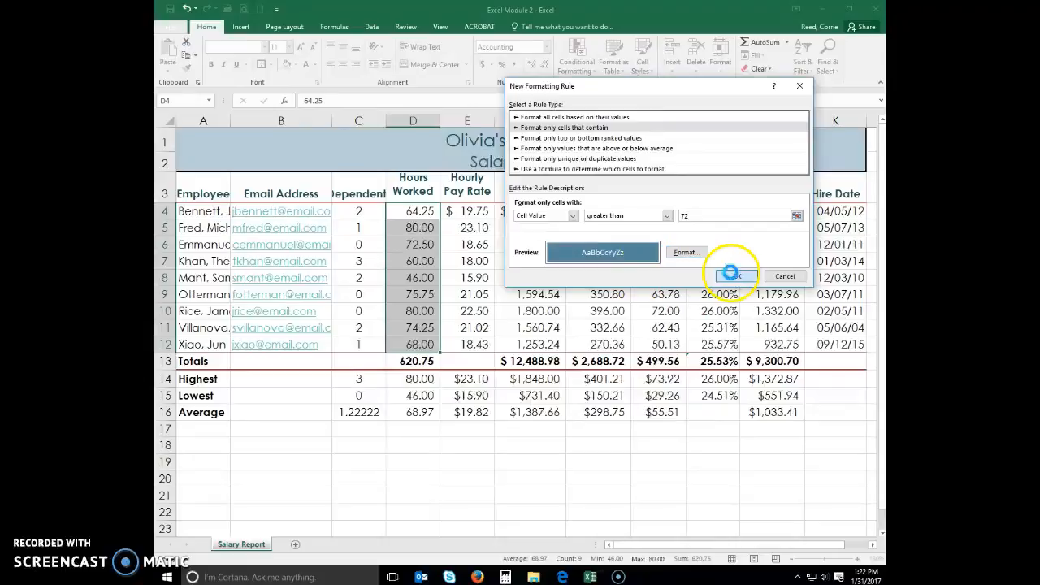
# Apply the new rule so Hours Worked values above the threshold show blue with white text.
pyautogui.click(730, 276)
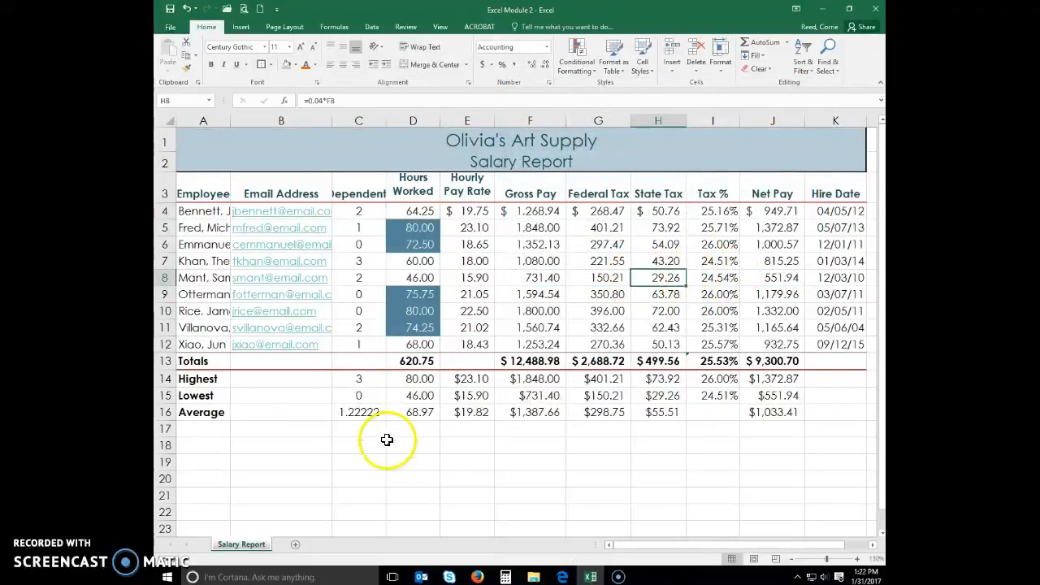
pyautogui.moveTo(416, 195)
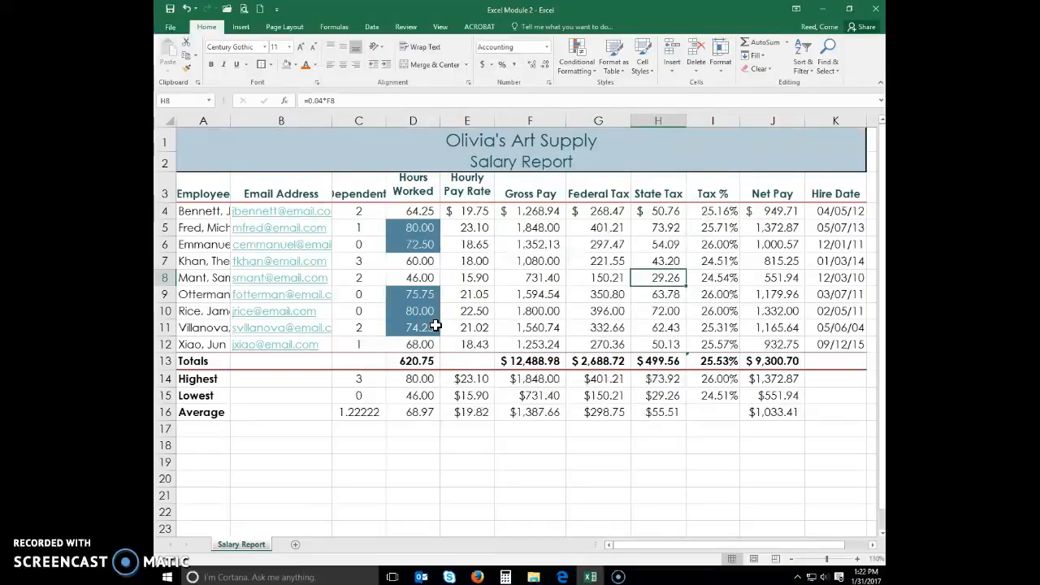
pyautogui.moveTo(878, 336)
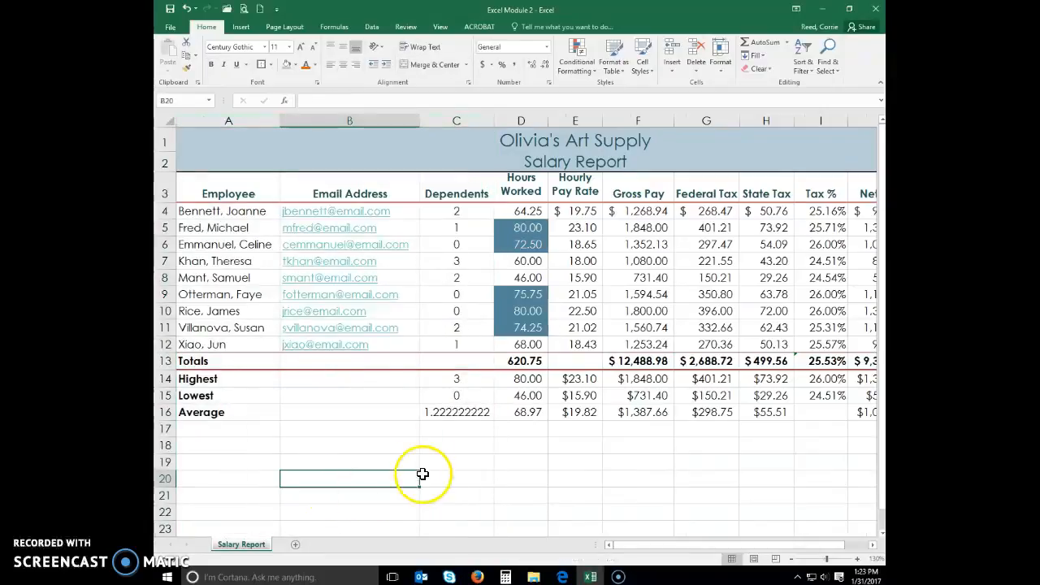
pyautogui.moveTo(232, 403)
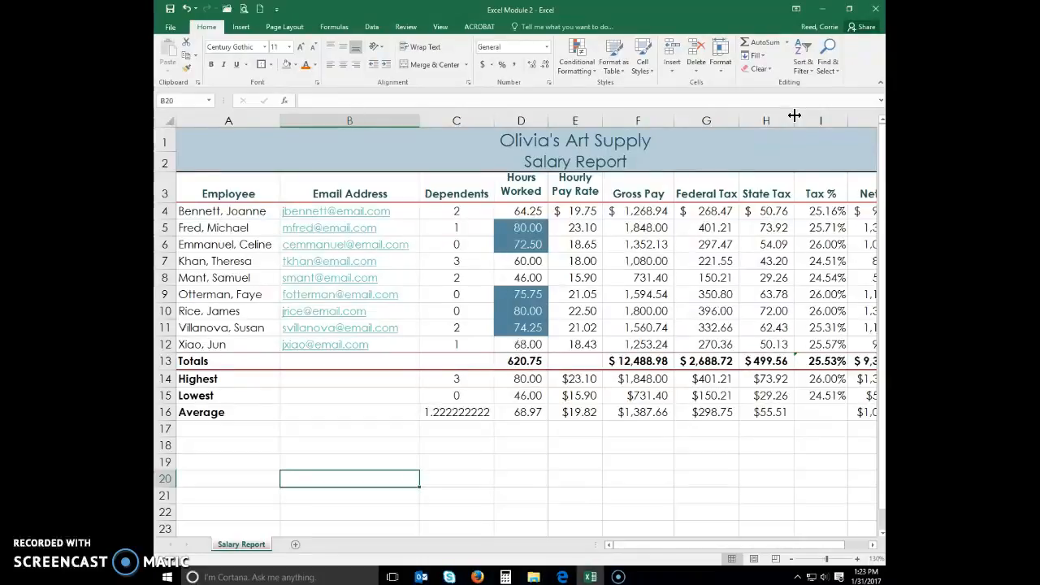
# Resize the Hours Worked, Hourly Pay Rate and State Tax columns together to one width.
pyautogui.click(765, 120)
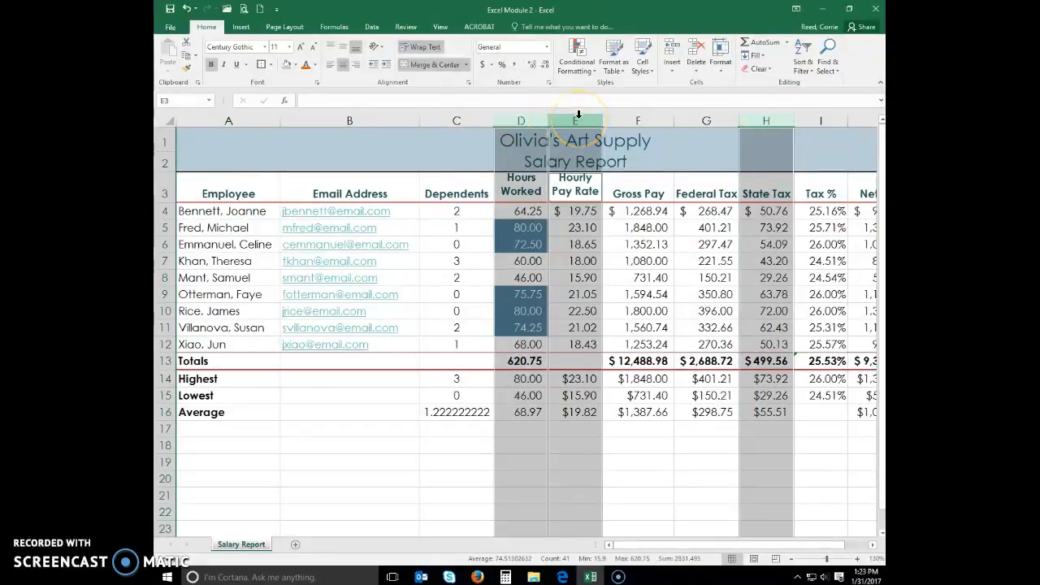
pyautogui.moveTo(794, 121)
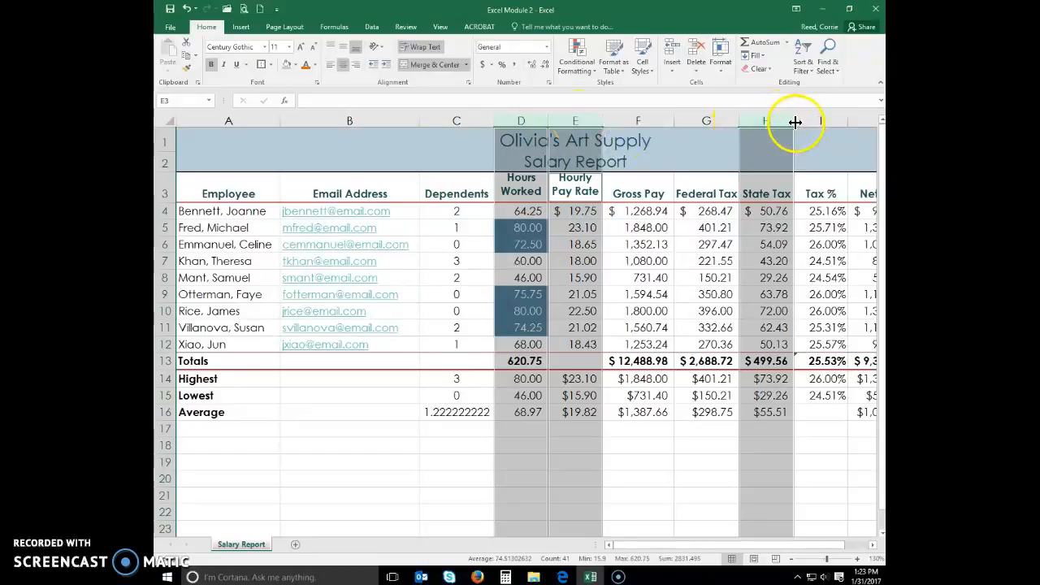
pyautogui.moveTo(795, 122); pyautogui.dragTo(812, 122)
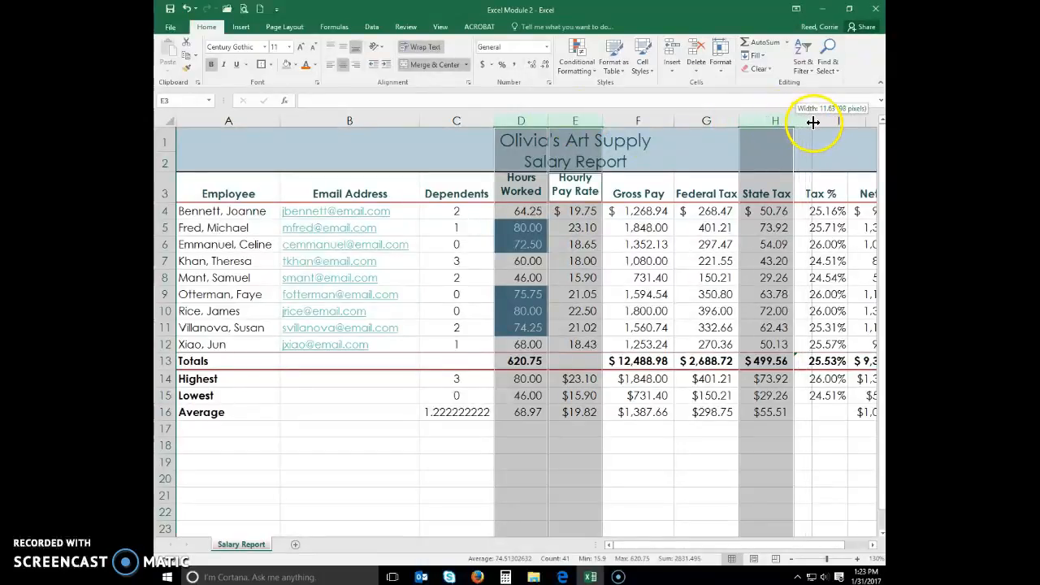
pyautogui.moveTo(812, 122); pyautogui.dragTo(809, 122)
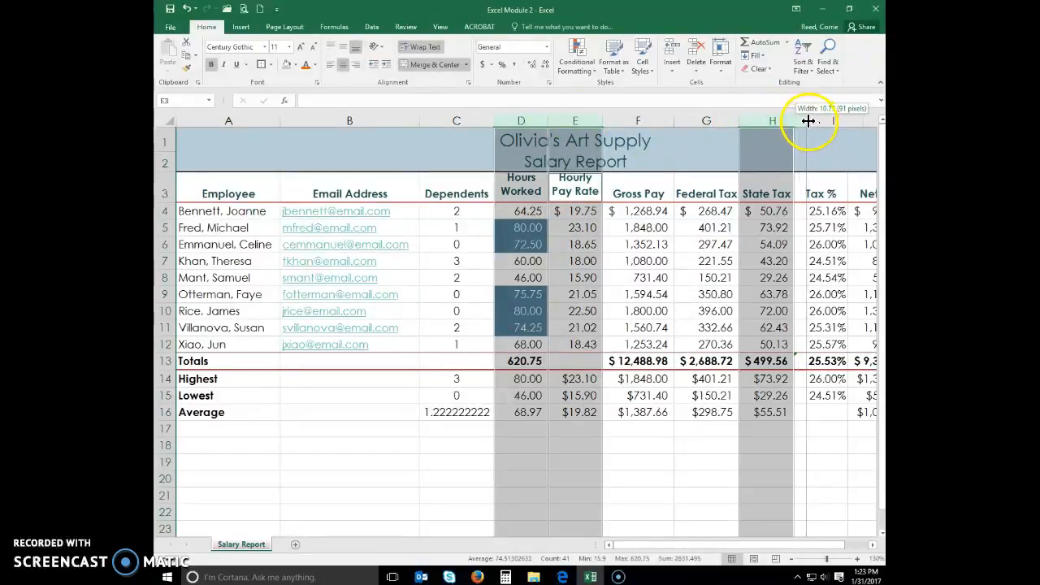
pyautogui.moveTo(809, 120); pyautogui.dragTo(806, 120)
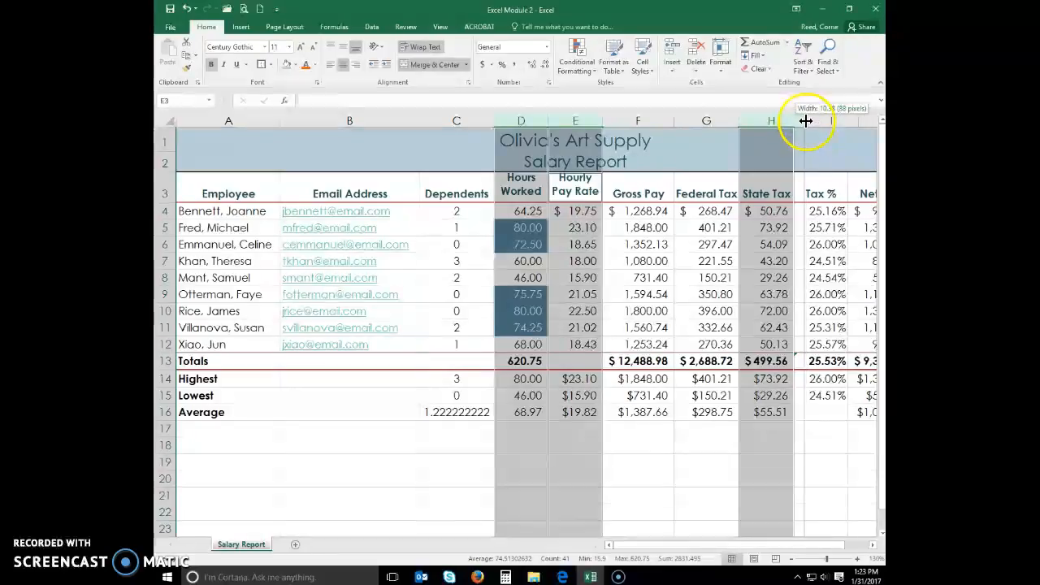
pyautogui.moveTo(806, 121); pyautogui.dragTo(793, 120)
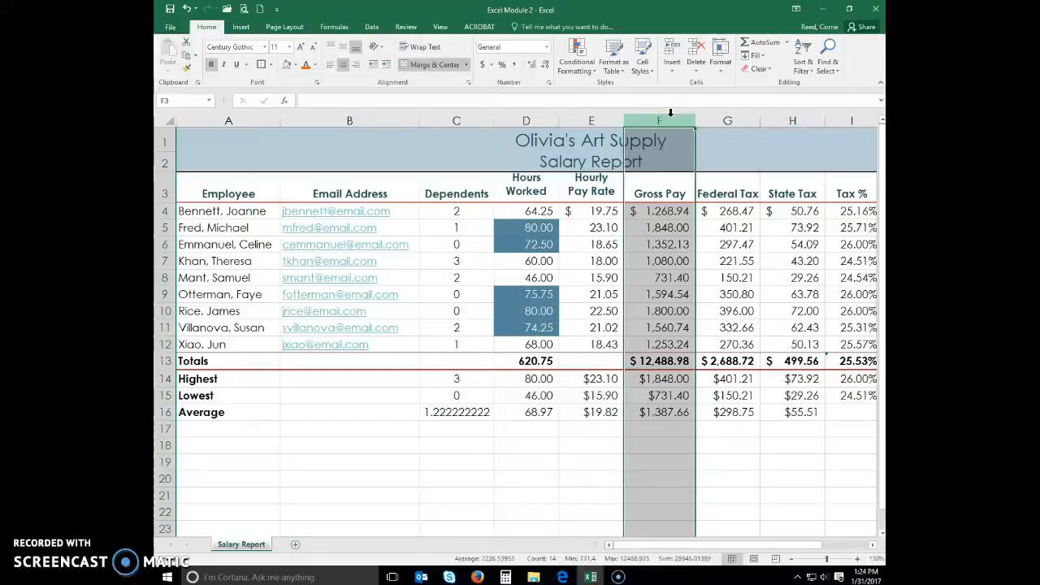
# Set the Gross Pay, Federal Tax, Net Pay and Hire Date columns to about 11.25 width.
pyautogui.click(728, 121)
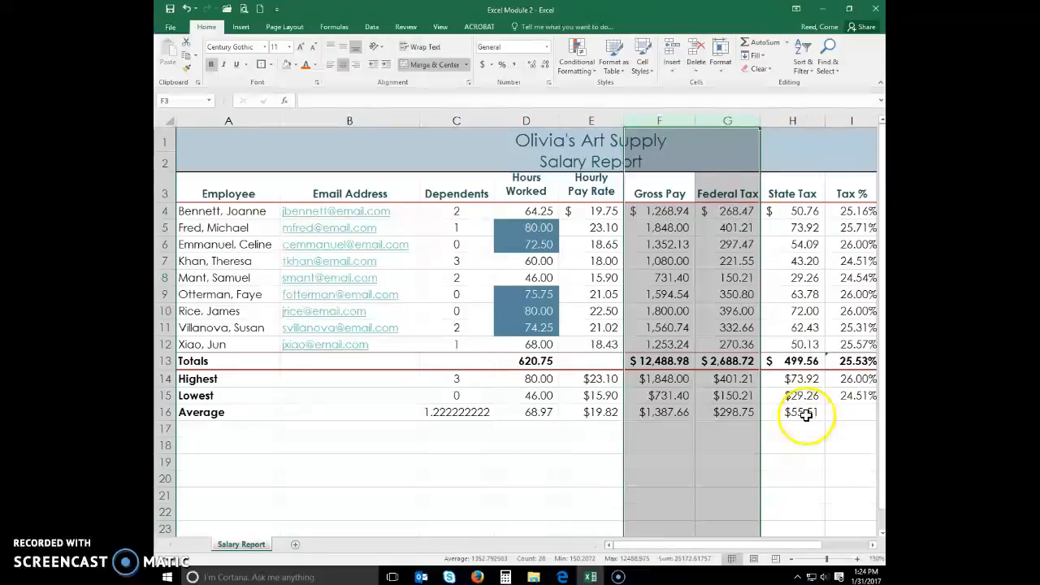
pyautogui.hscroll(3)
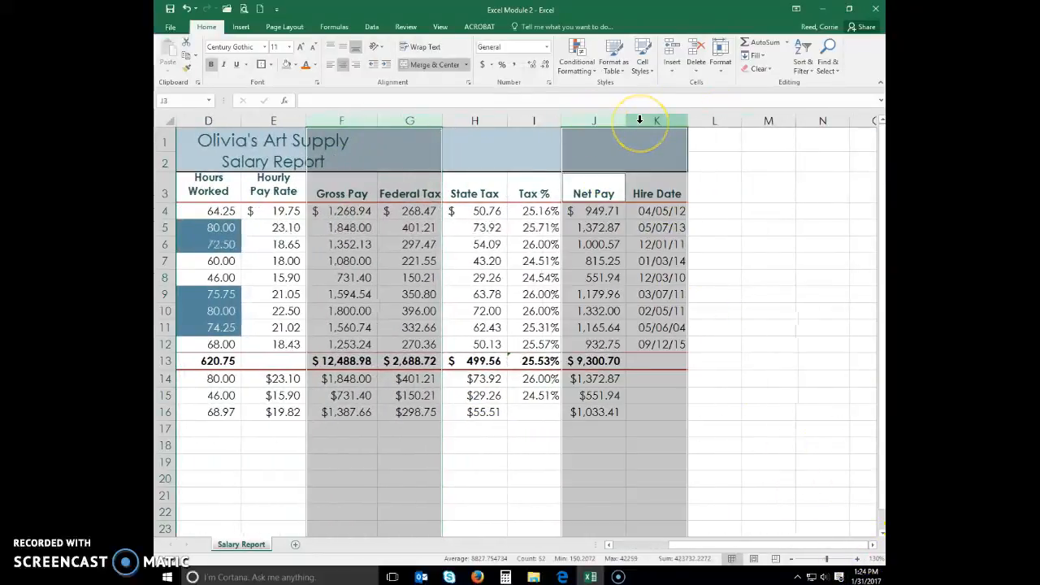
pyautogui.moveTo(657, 121); pyautogui.dragTo(626, 120)
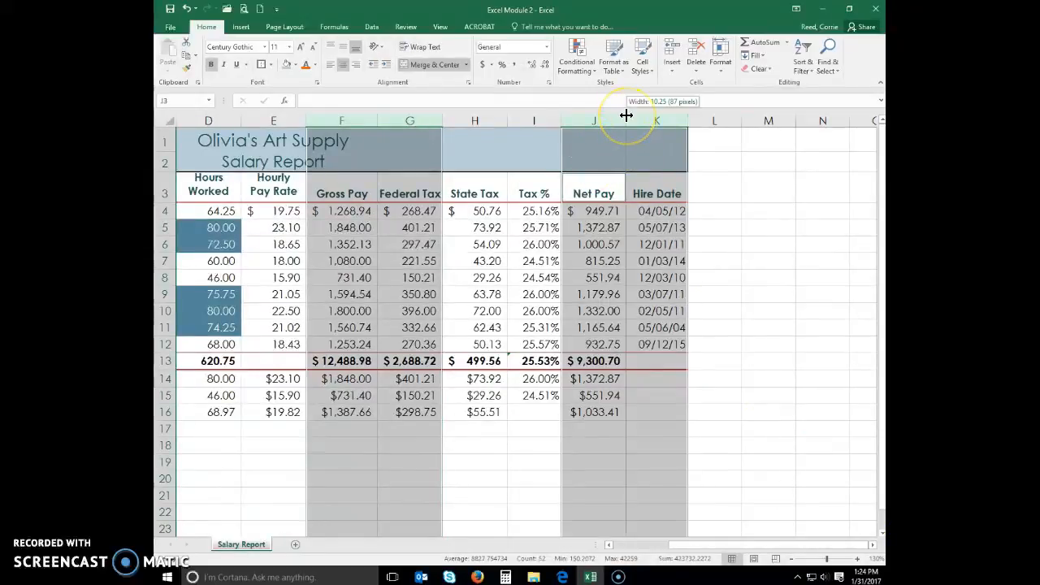
pyautogui.moveTo(625, 121); pyautogui.dragTo(632, 120)
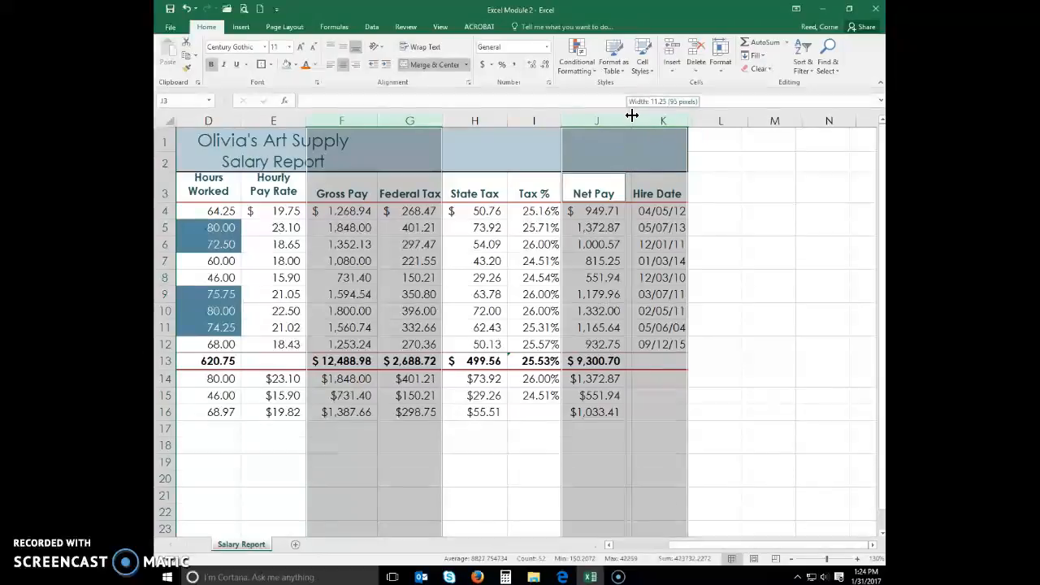
pyautogui.moveTo(631, 120); pyautogui.dragTo(632, 120)
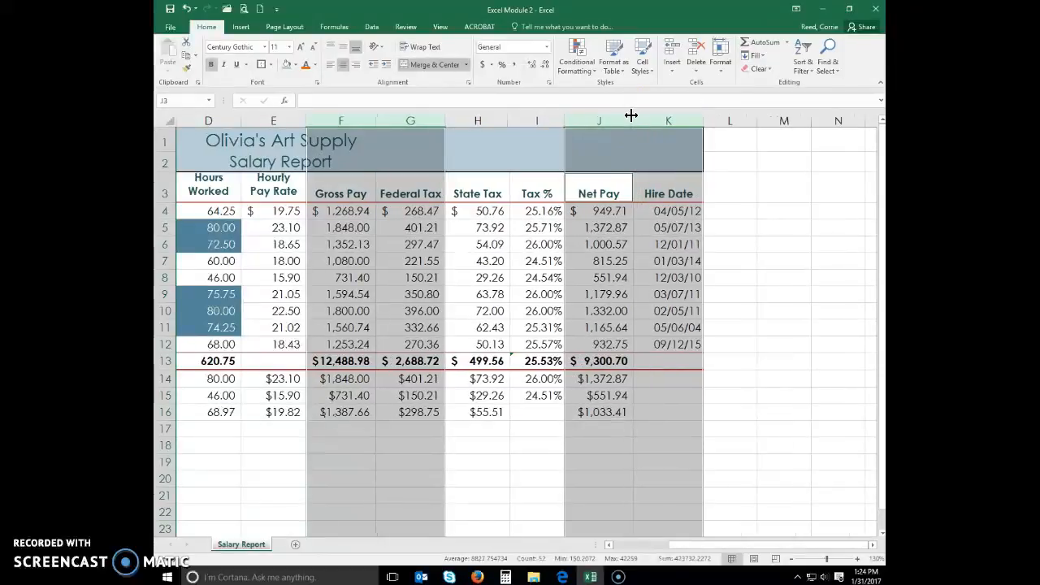
pyautogui.click(536, 260)
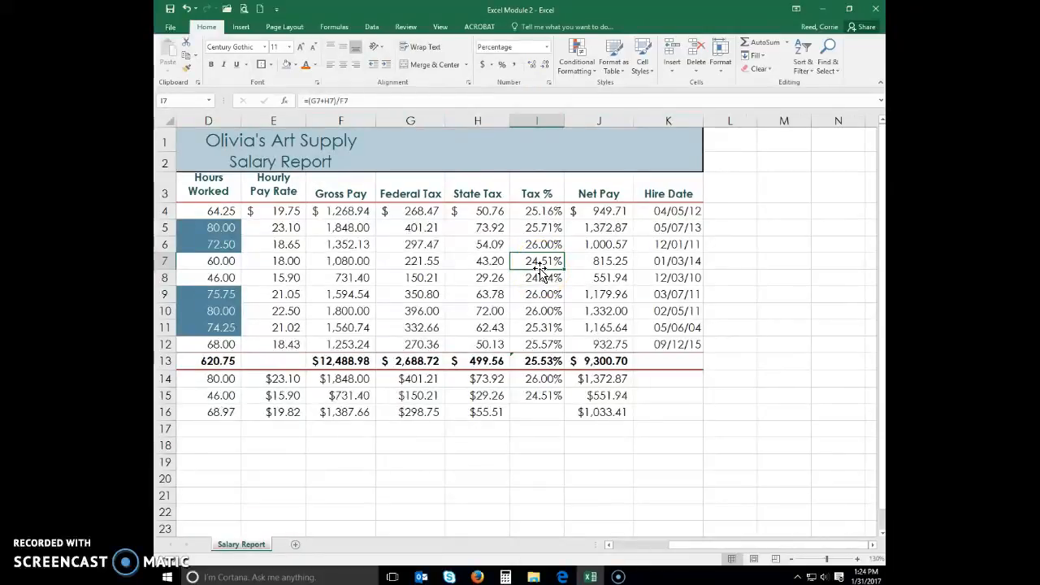
pyautogui.click(536, 120)
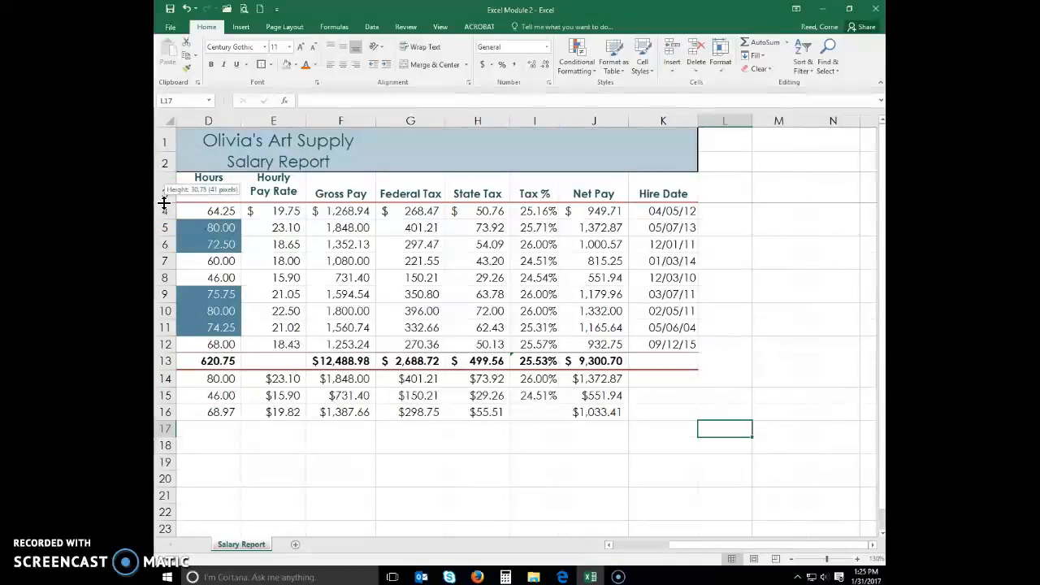
# Make heading row 3 and the Highest row 14 taller for extra spacing.
pyautogui.moveTo(164, 203); pyautogui.dragTo(164, 219)
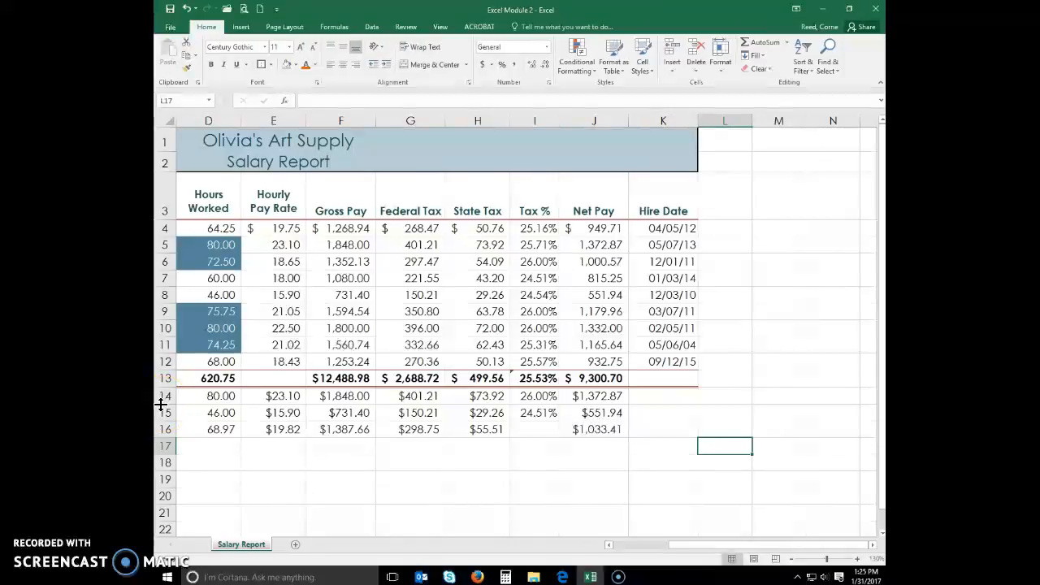
pyautogui.moveTo(163, 387); pyautogui.dragTo(163, 398)
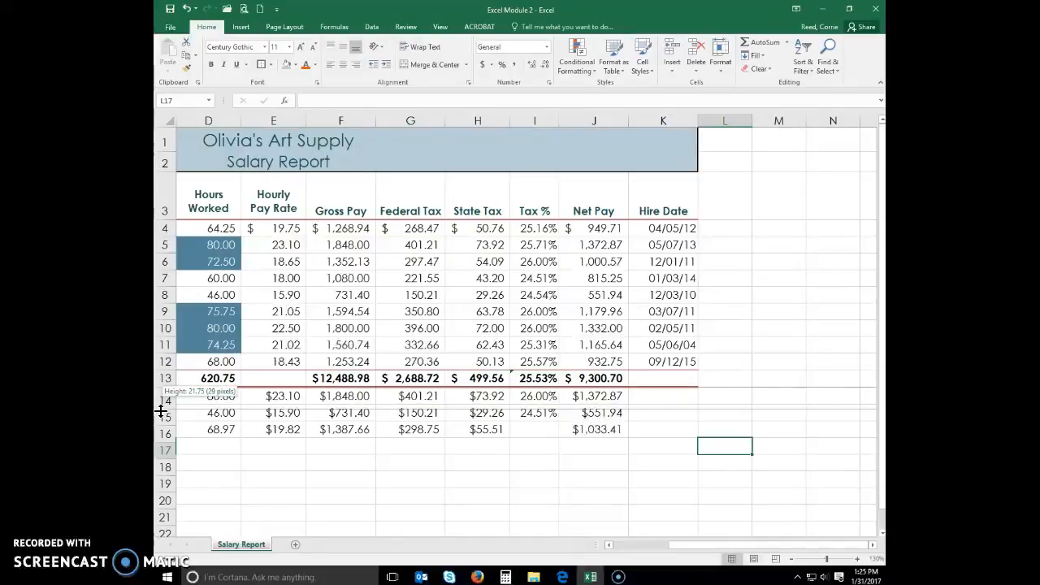
pyautogui.moveTo(164, 406); pyautogui.dragTo(164, 414)
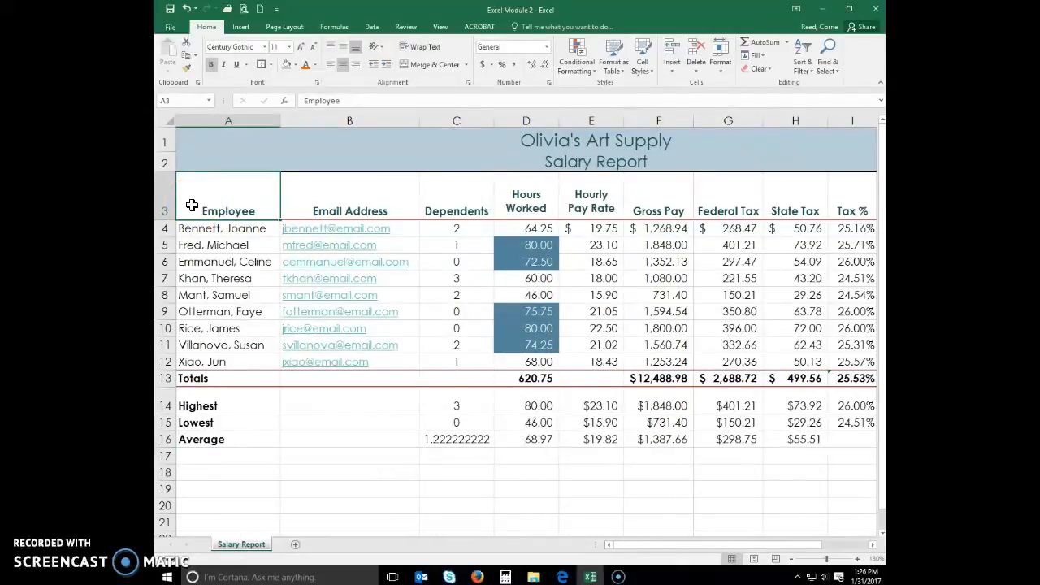
# Enter the misspelled heading 'Empo' in cell A3.
pyautogui.write('Empo')
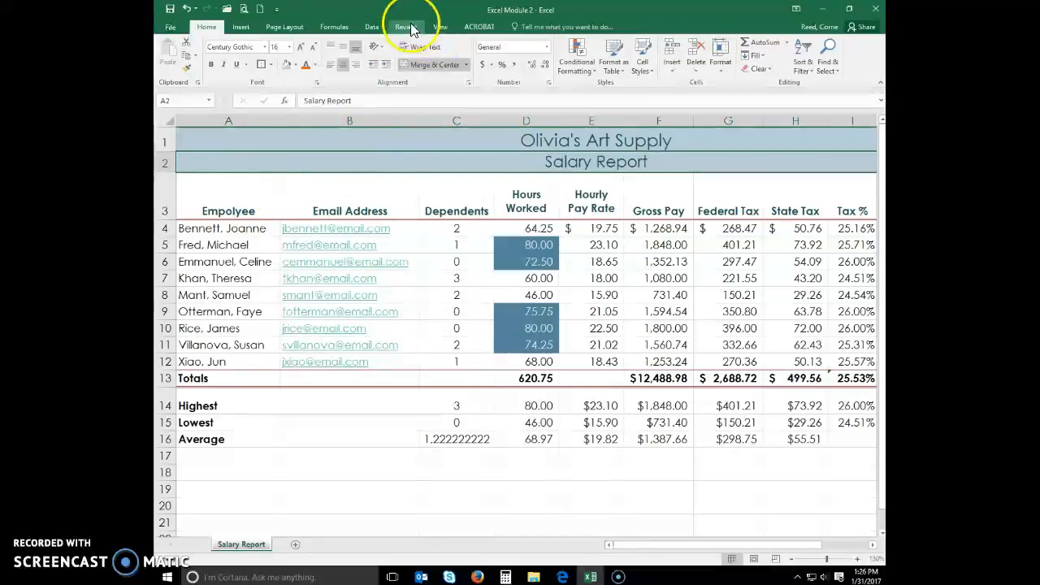
# Run the spelling check, changing the heading to Employee and keeping the name Mant.
pyautogui.click(405, 26)
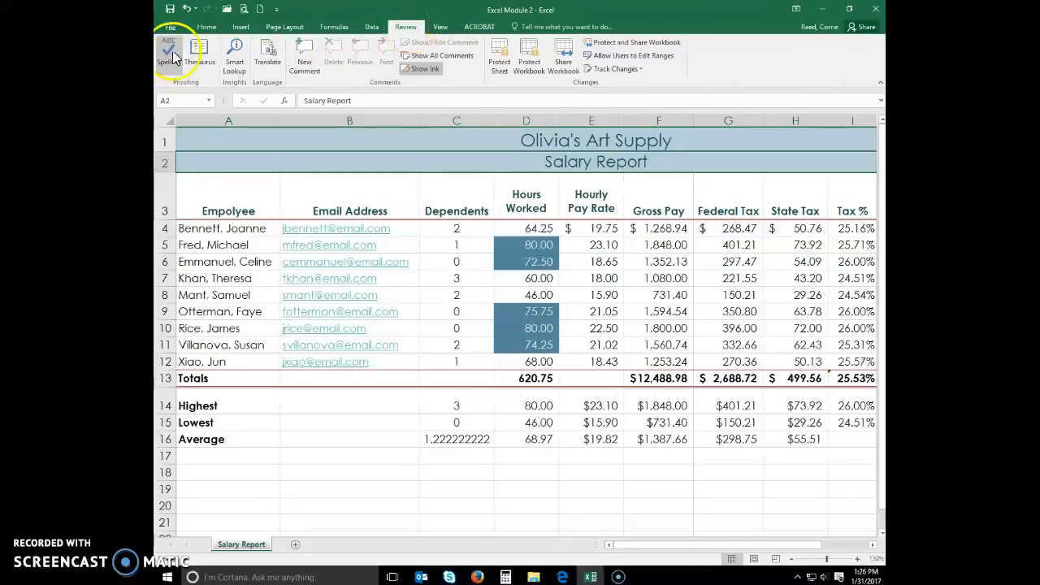
pyautogui.click(169, 52)
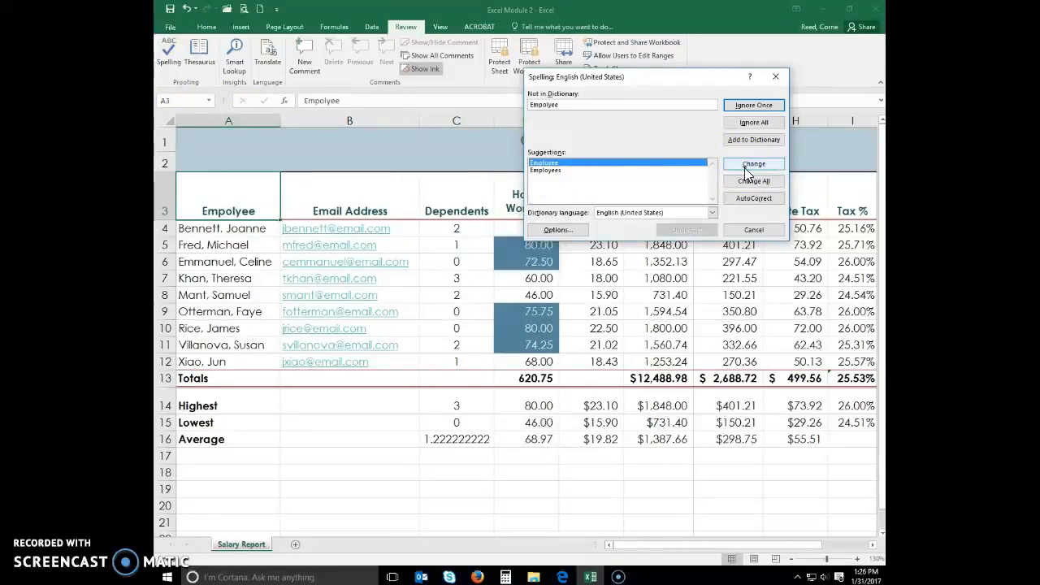
pyautogui.click(752, 162)
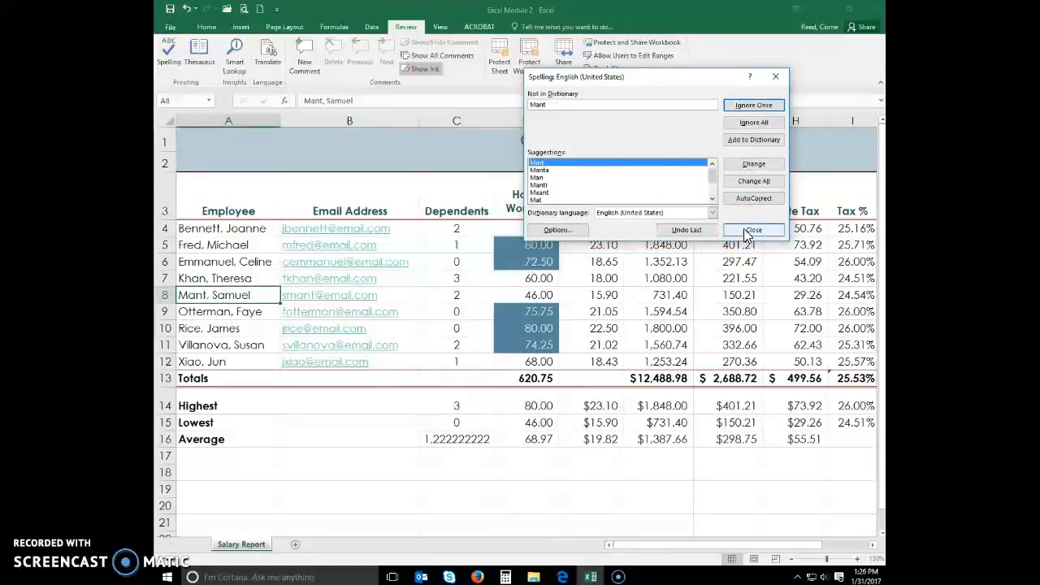
pyautogui.click(751, 229)
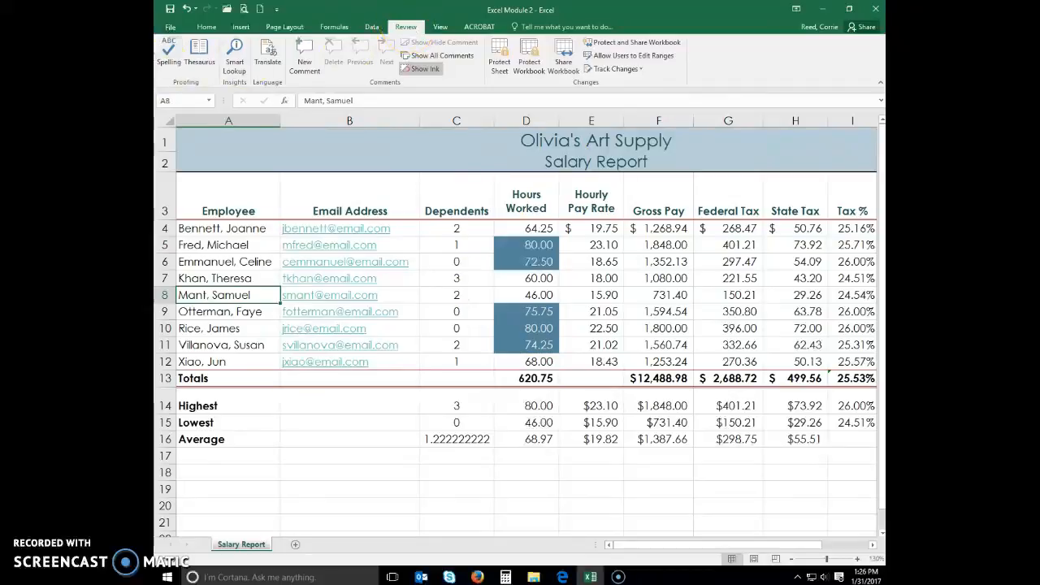
# Go to the workbook's File information page.
pyautogui.click(171, 26)
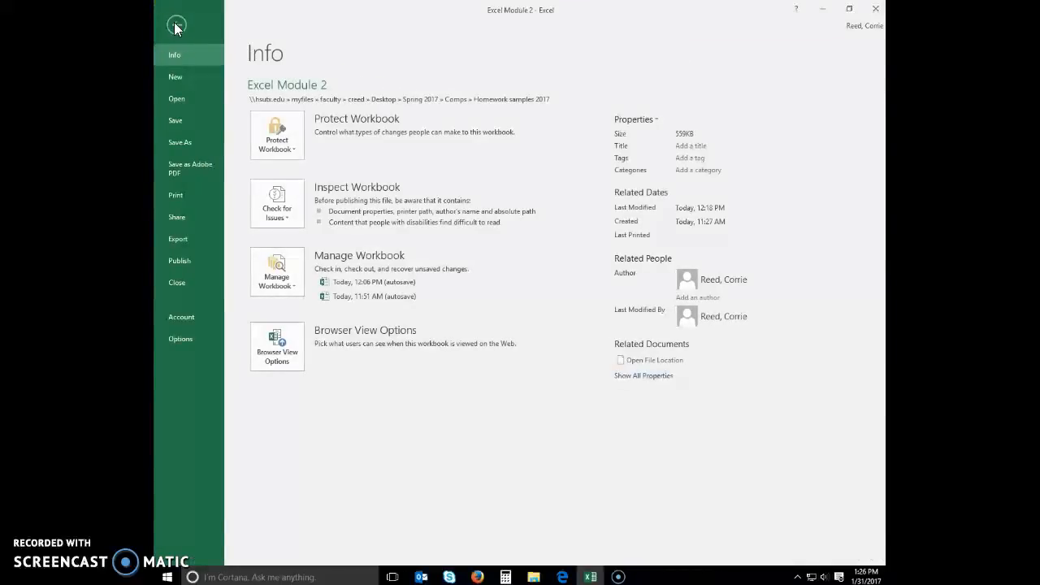
pyautogui.click(175, 24)
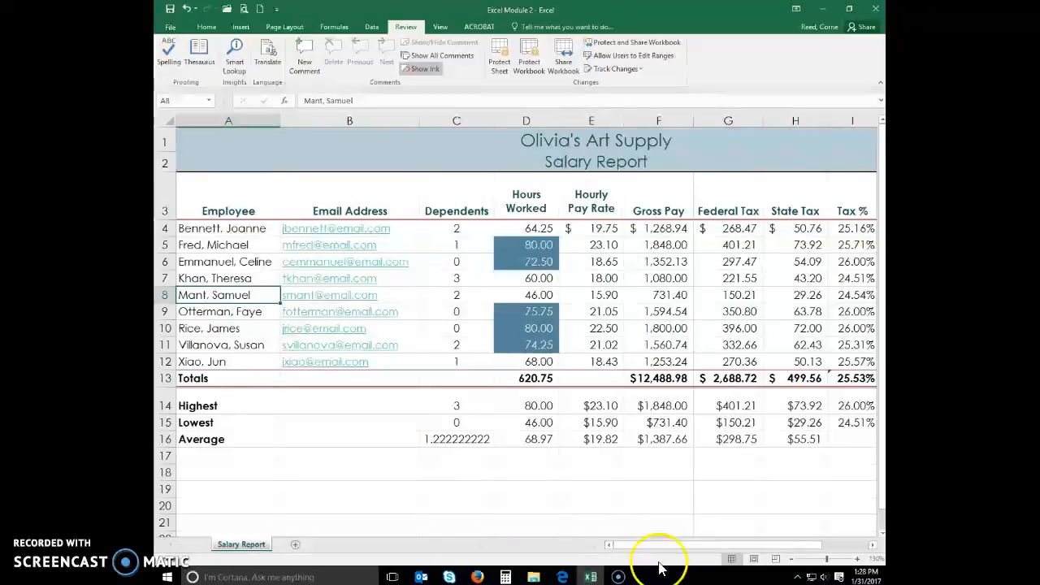
# Switch to Page Layout view and choose Narrow margins so Gross Pay fits on page one.
pyautogui.click(754, 559)
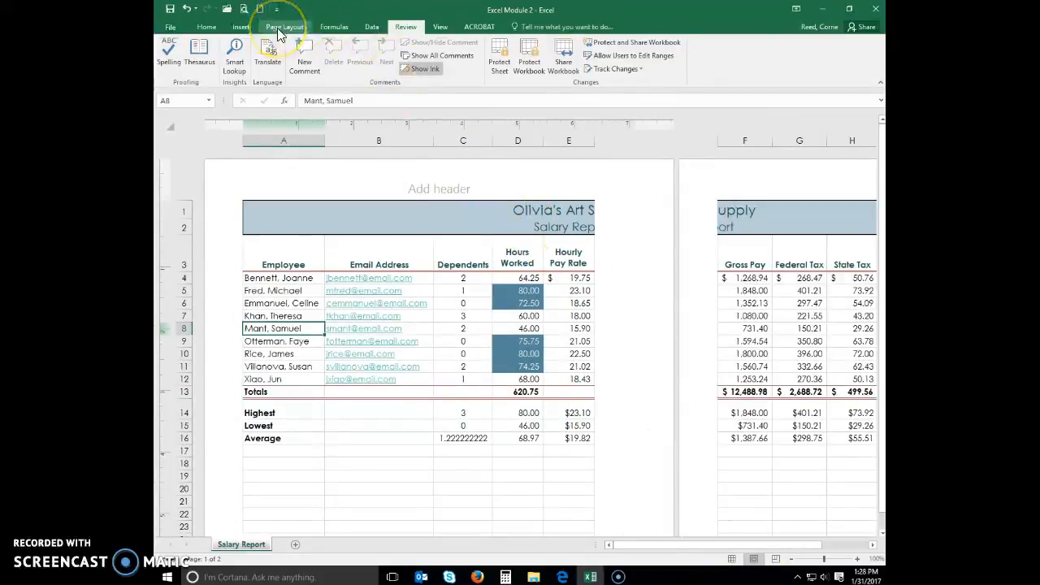
pyautogui.click(286, 26)
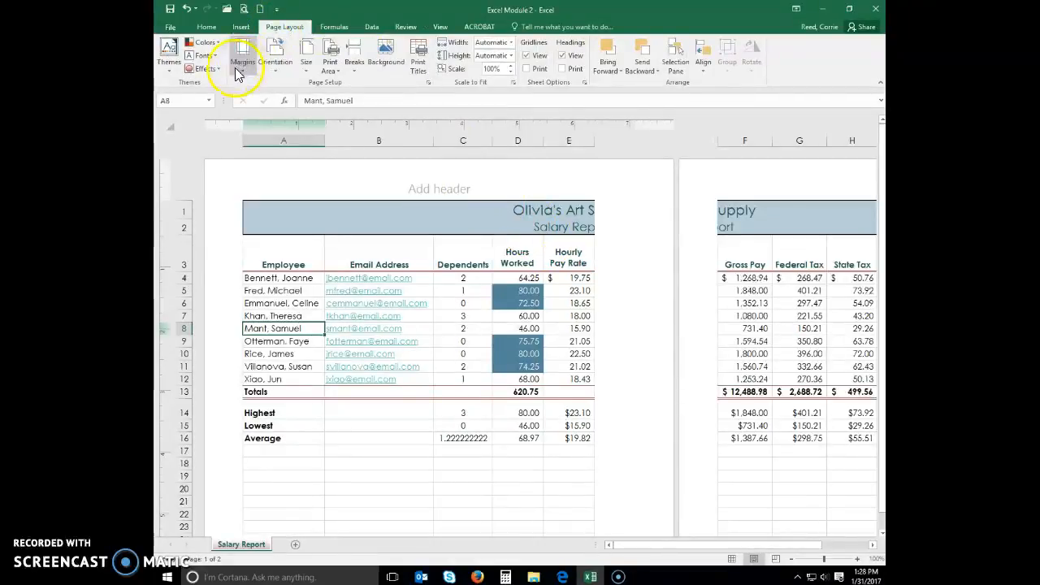
pyautogui.moveTo(242, 56)
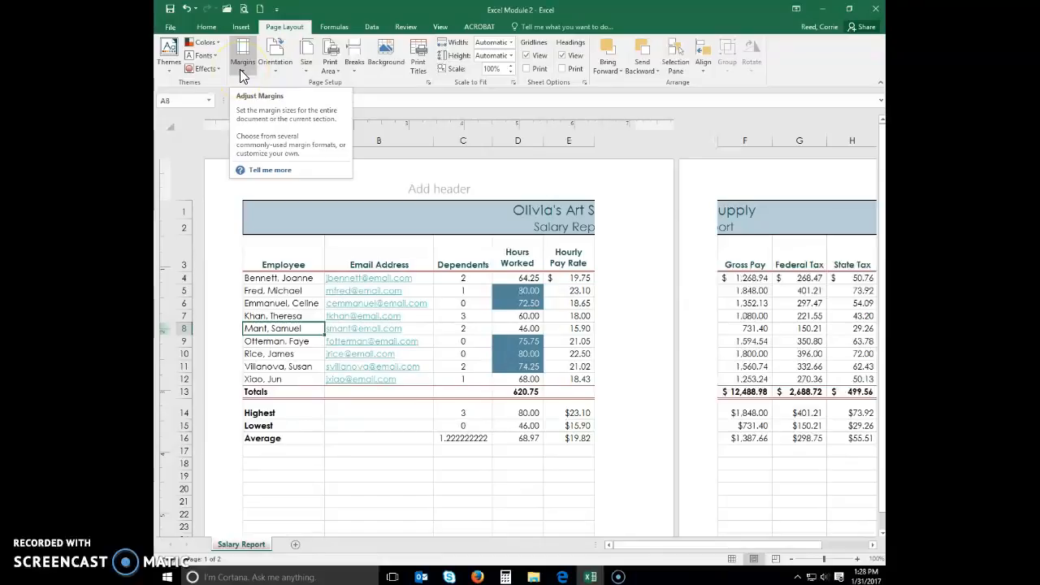
pyautogui.click(242, 55)
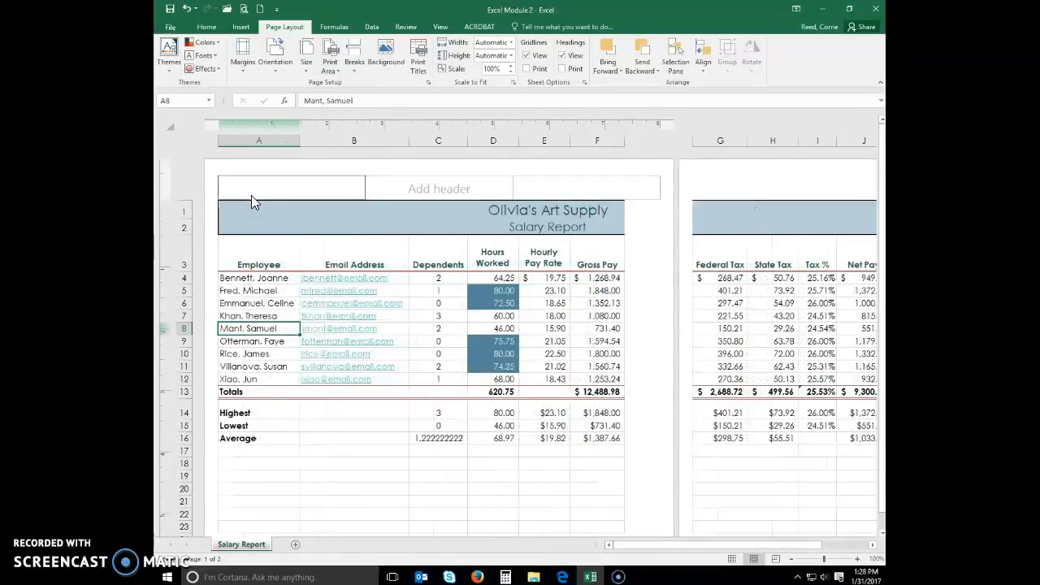
pyautogui.moveTo(244, 204)
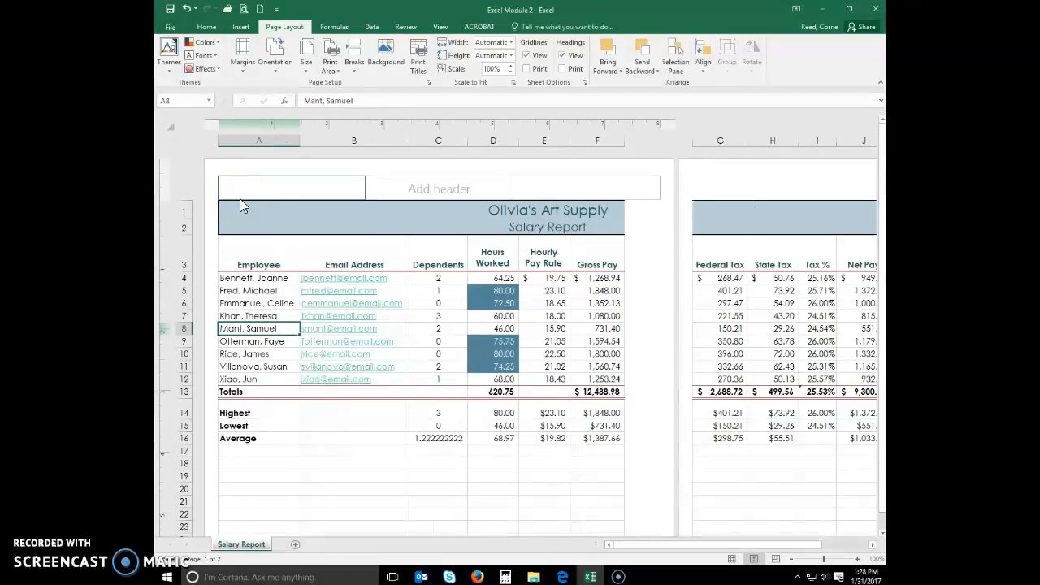
# Enter a centered header with the preparer's name over 'Chief Financial Officer', then leave the header.
pyautogui.click(439, 189)
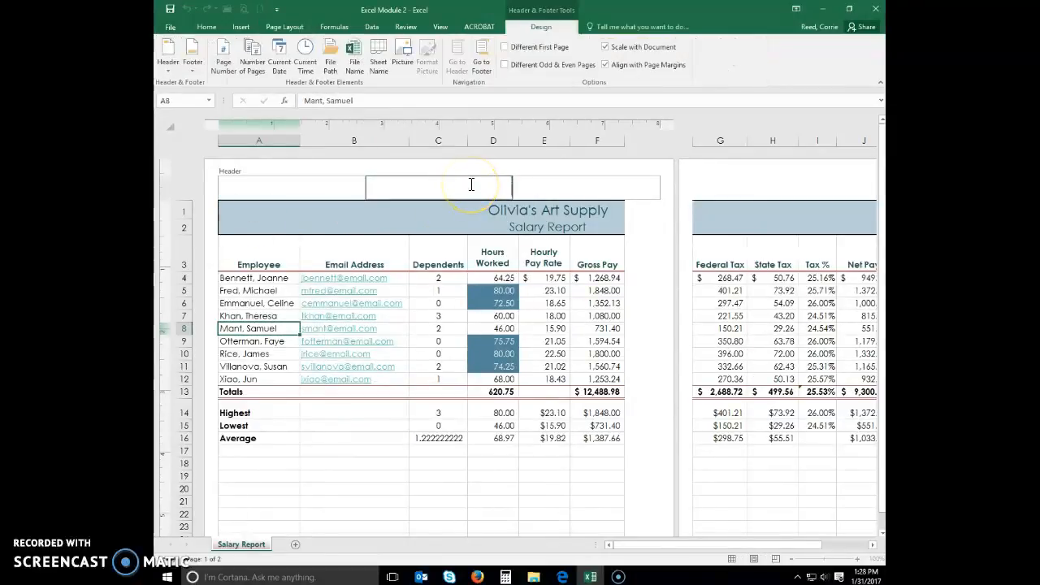
pyautogui.write('Corrie Reed')
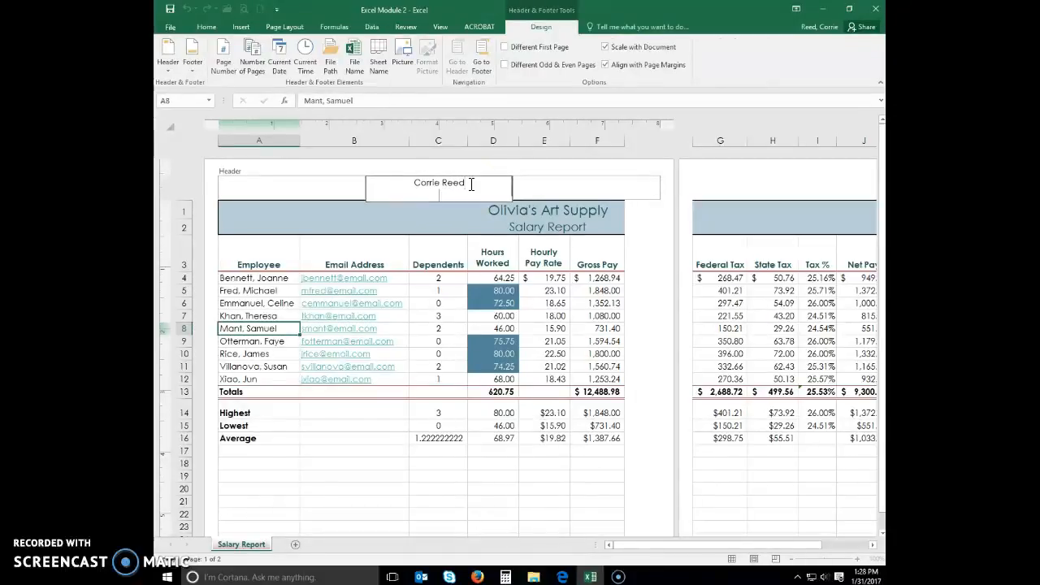
pyautogui.write('C')
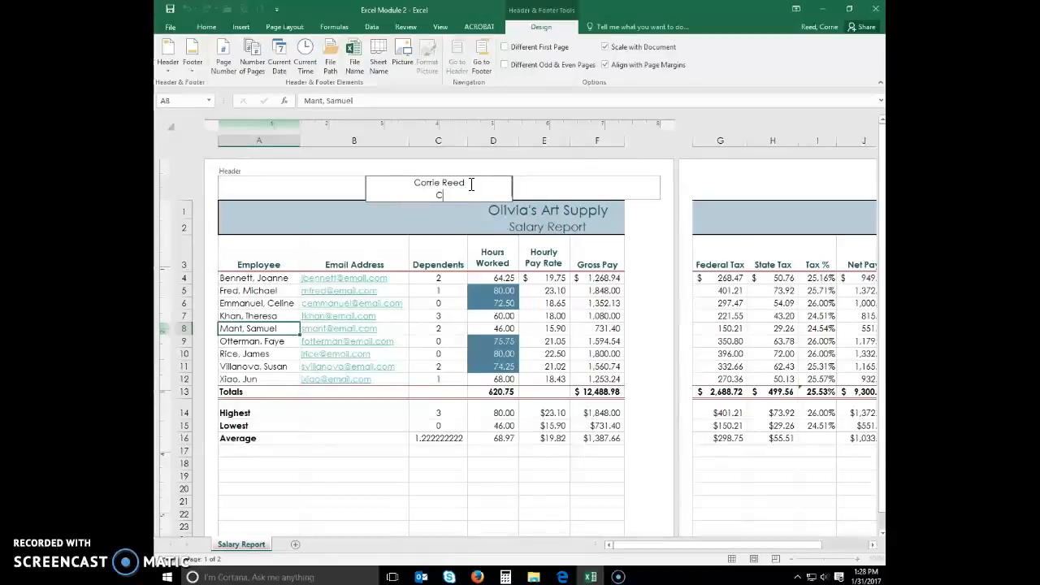
pyautogui.write('hief Financial Officer')
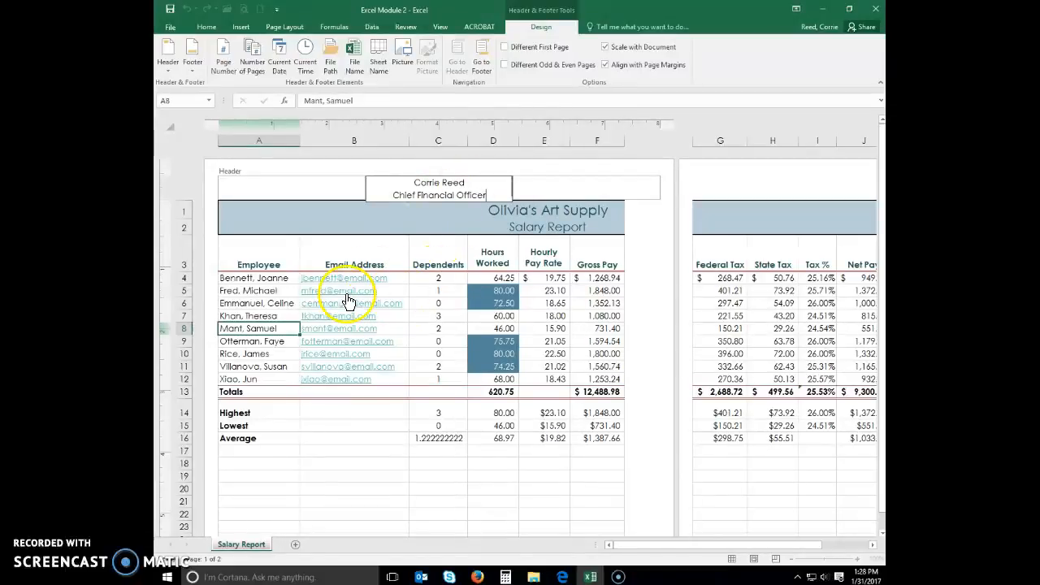
pyautogui.click(259, 304)
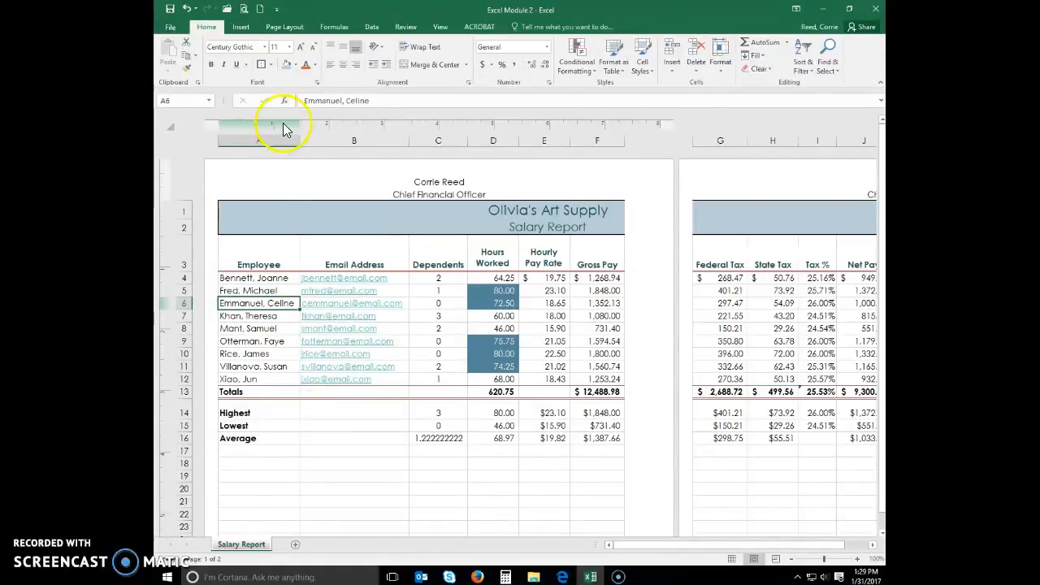
# Adjust margins from the Page Layout ribbon, then go to the File Backstage Info view.
pyautogui.click(280, 26)
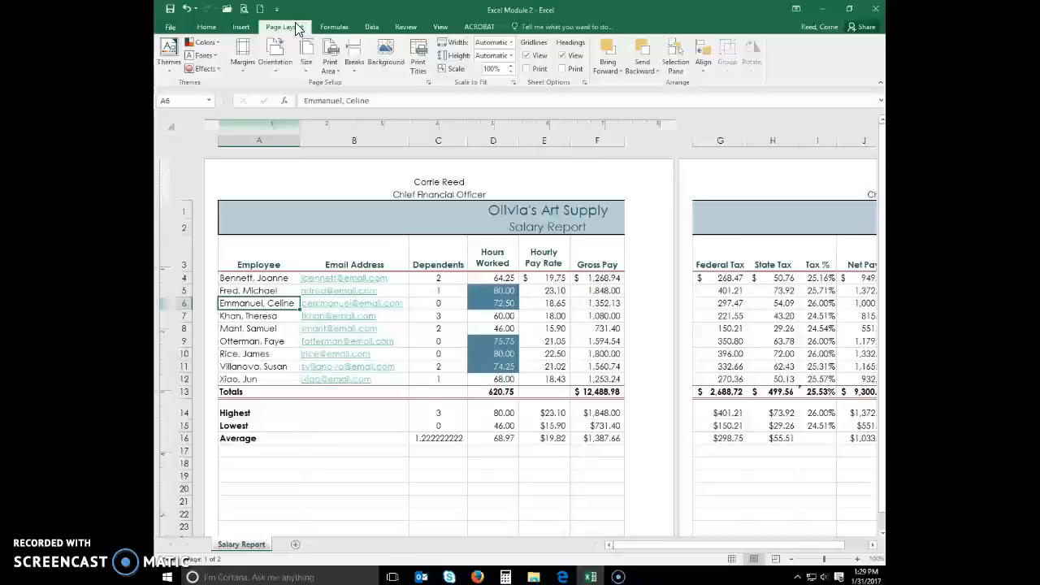
pyautogui.click(275, 57)
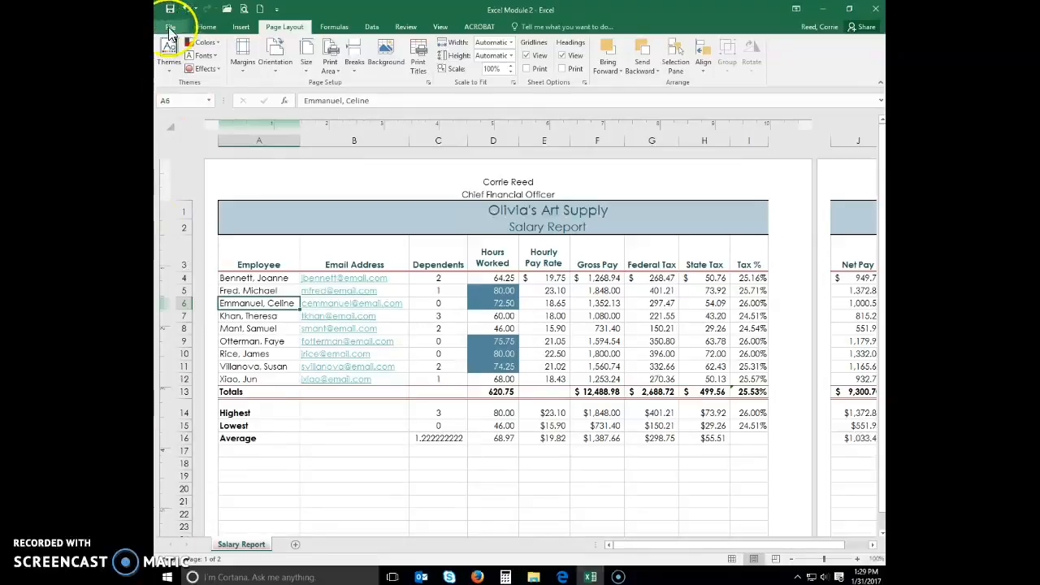
pyautogui.click(171, 26)
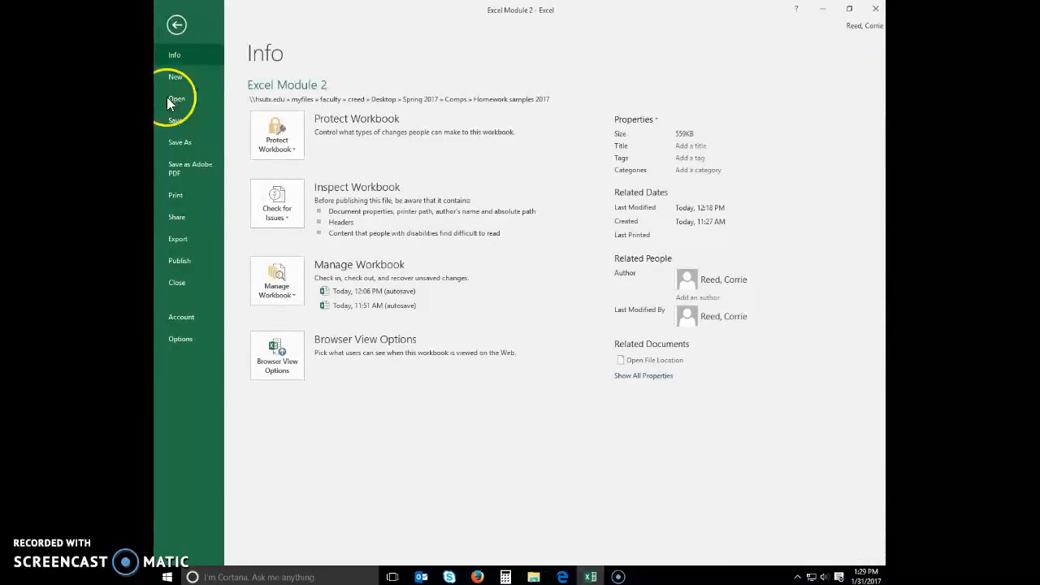
# Set print scaling to Fit Sheet on One Page and return to the worksheet.
pyautogui.click(175, 195)
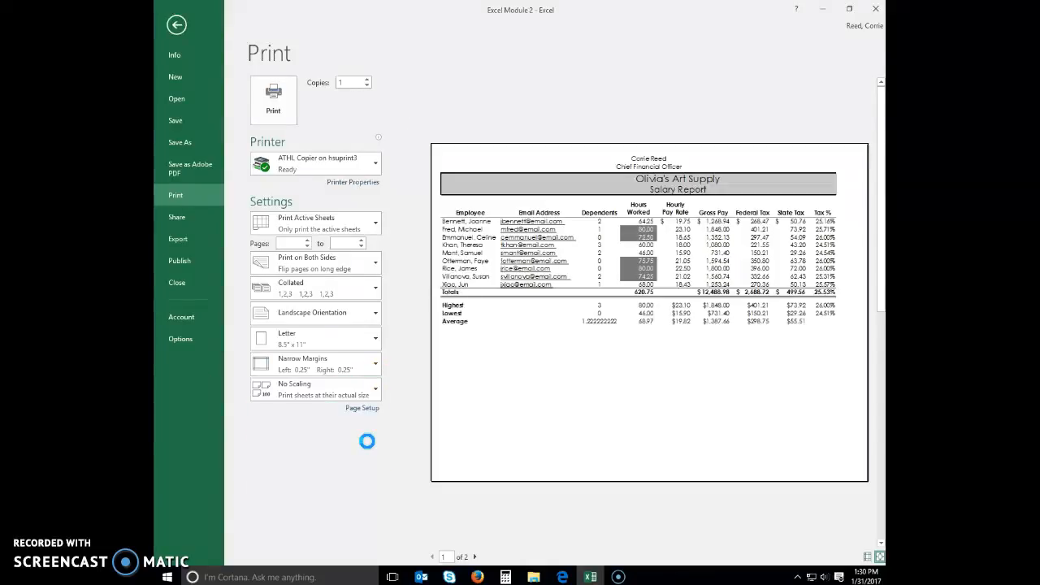
pyautogui.click(315, 388)
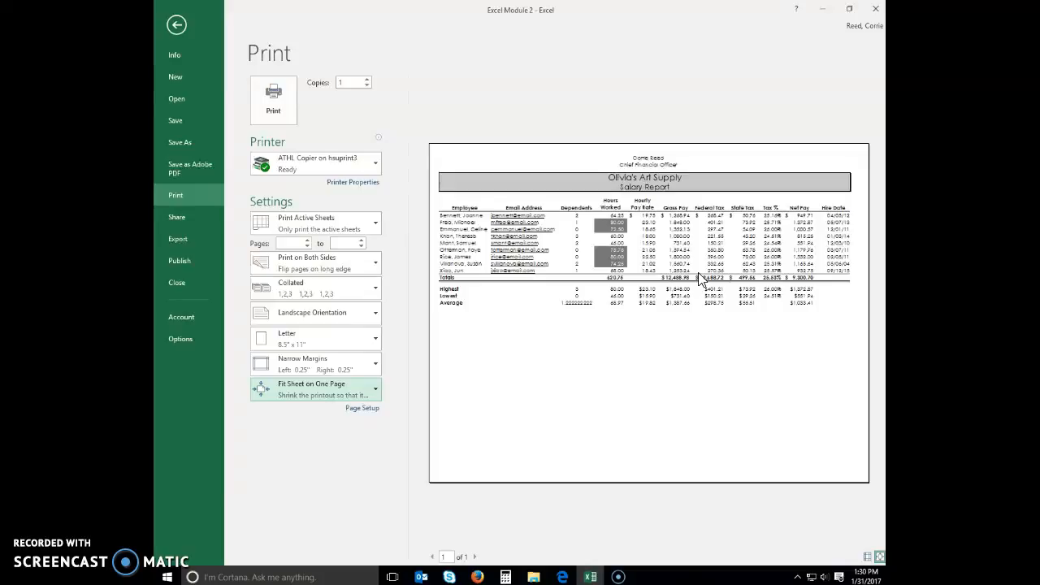
pyautogui.click(175, 24)
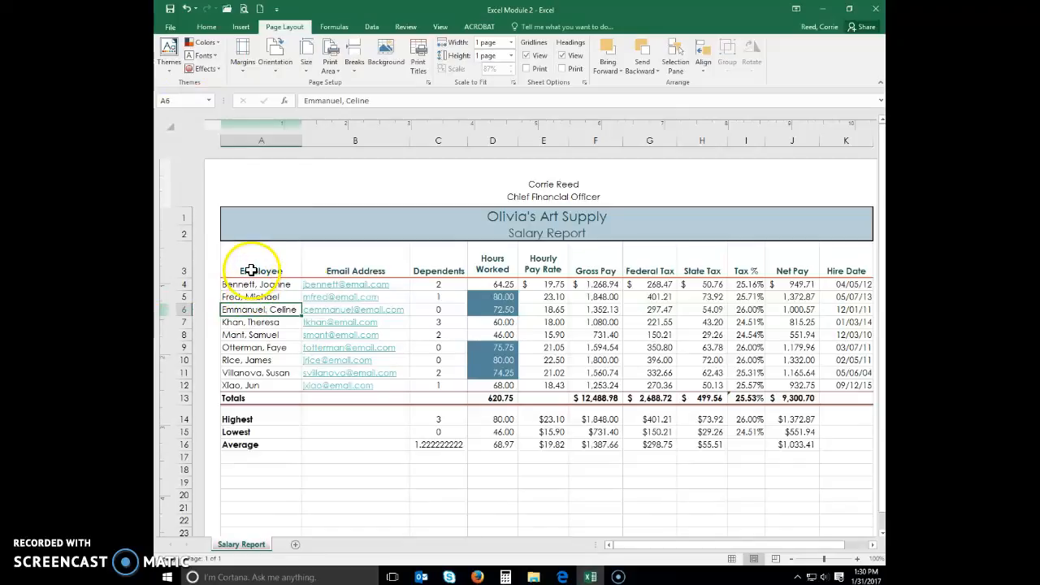
# Select A3:F16 from Employee through Gross Pay and go to the File view.
pyautogui.click(260, 270)
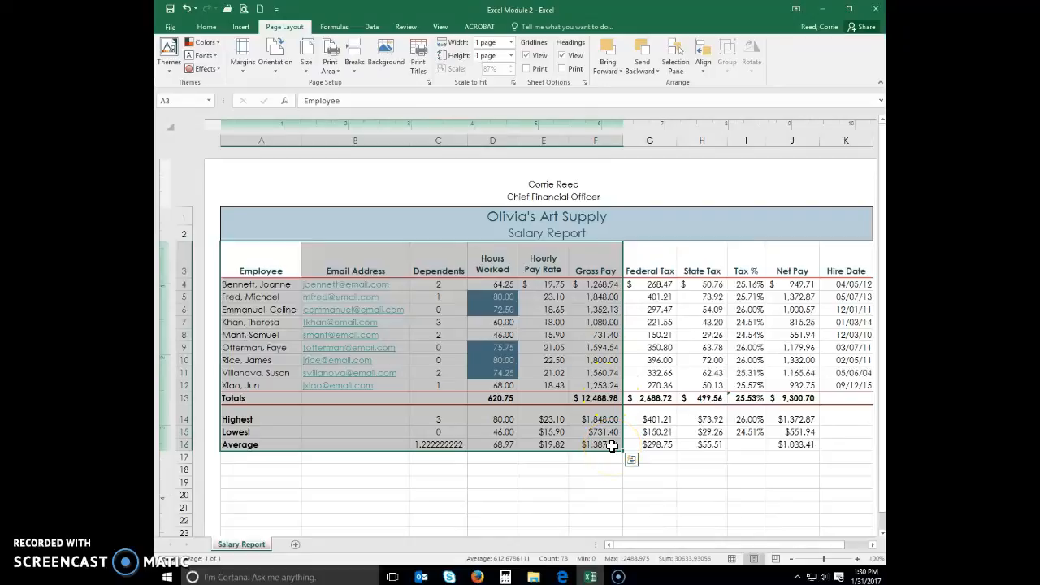
pyautogui.click(170, 26)
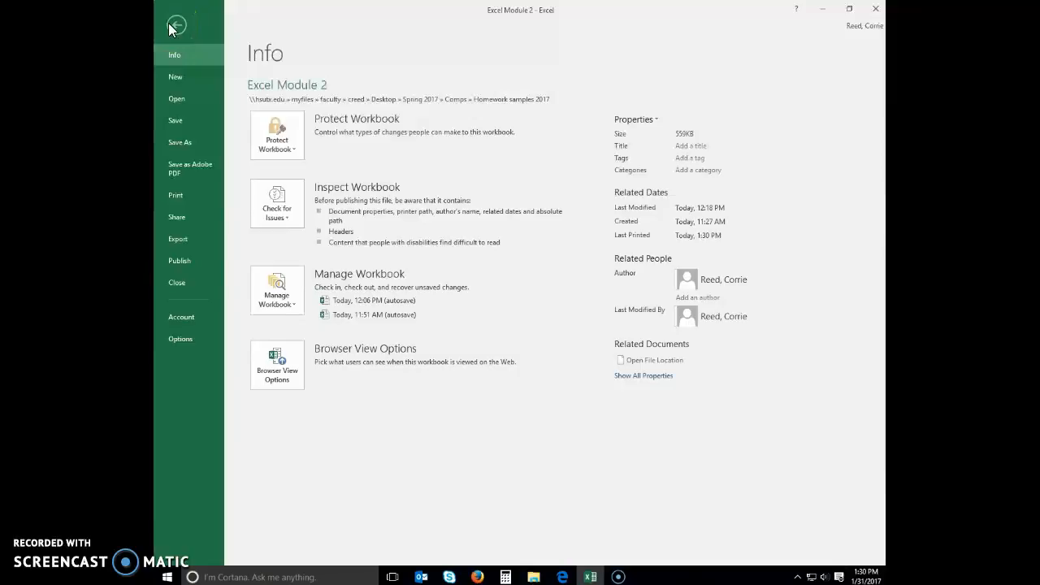
# Change the print setting to Print Selection and return to the worksheet.
pyautogui.click(175, 195)
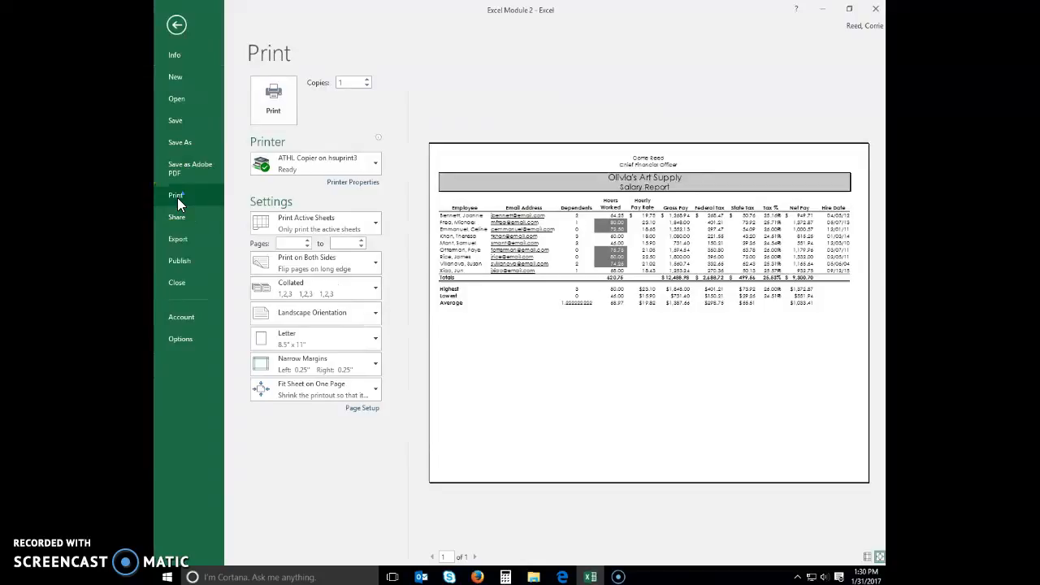
pyautogui.moveTo(324, 316)
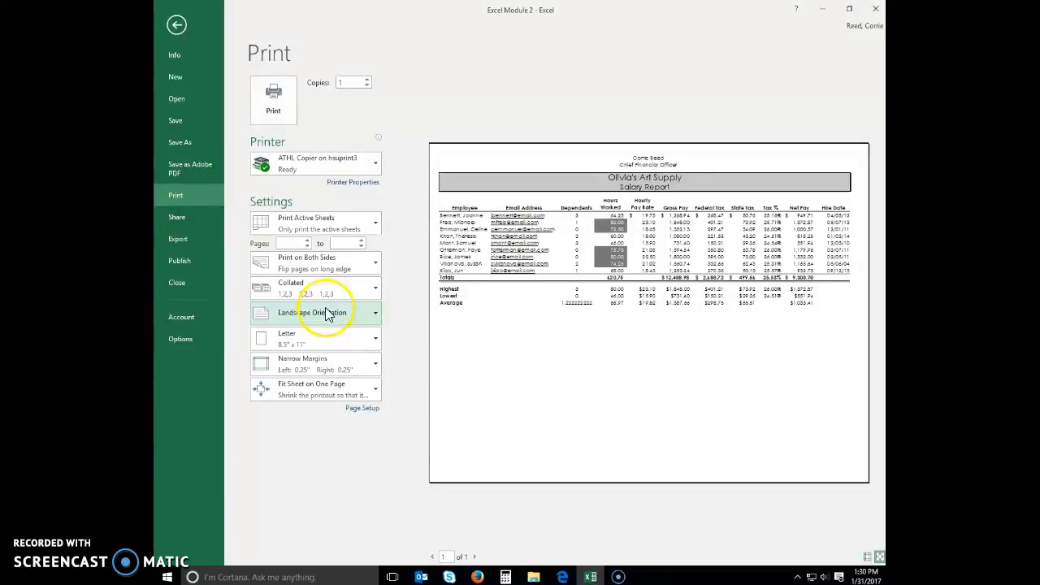
pyautogui.click(315, 223)
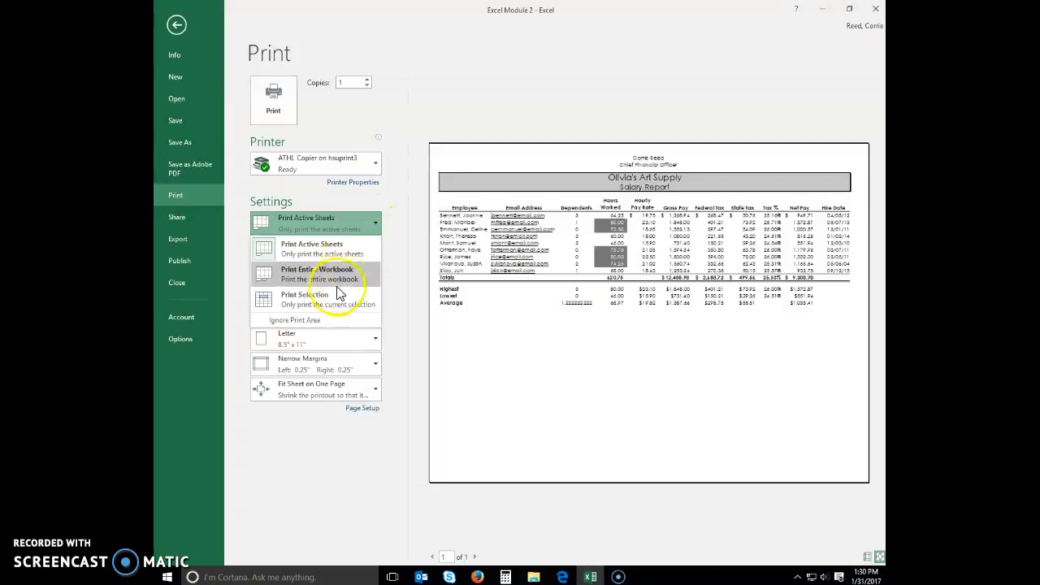
pyautogui.moveTo(306, 299)
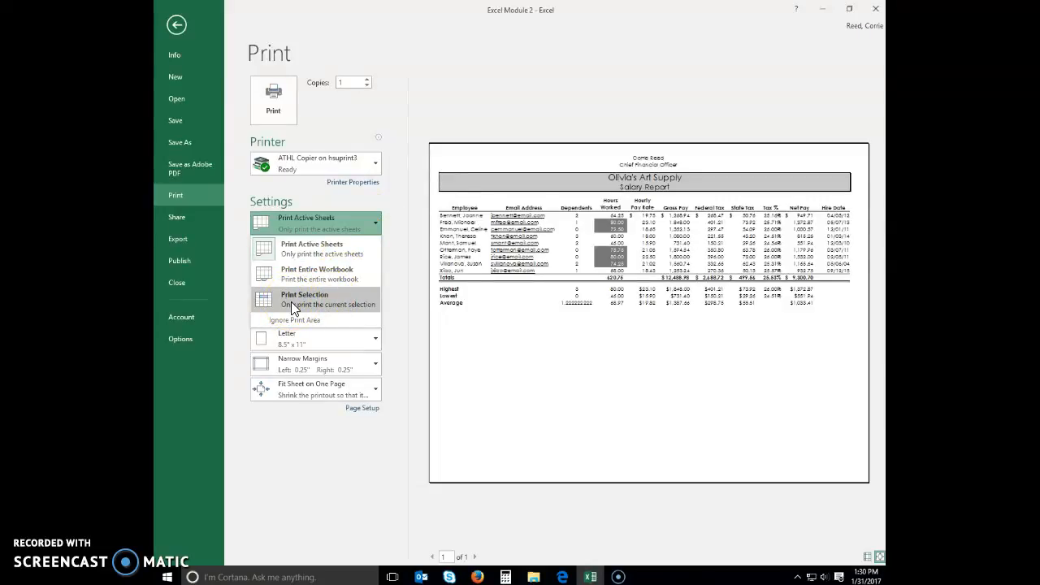
pyautogui.click(305, 299)
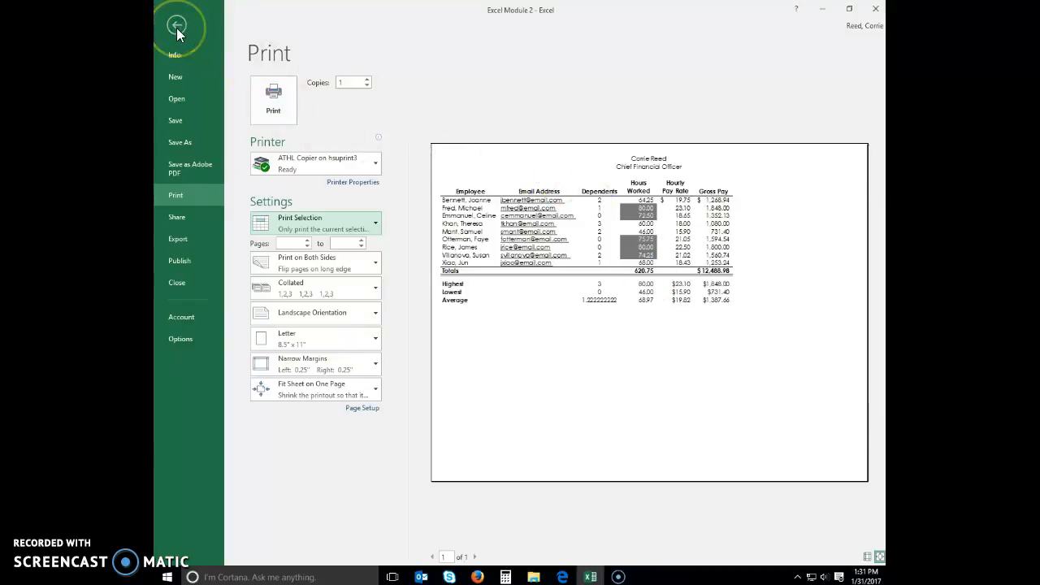
pyautogui.click(177, 24)
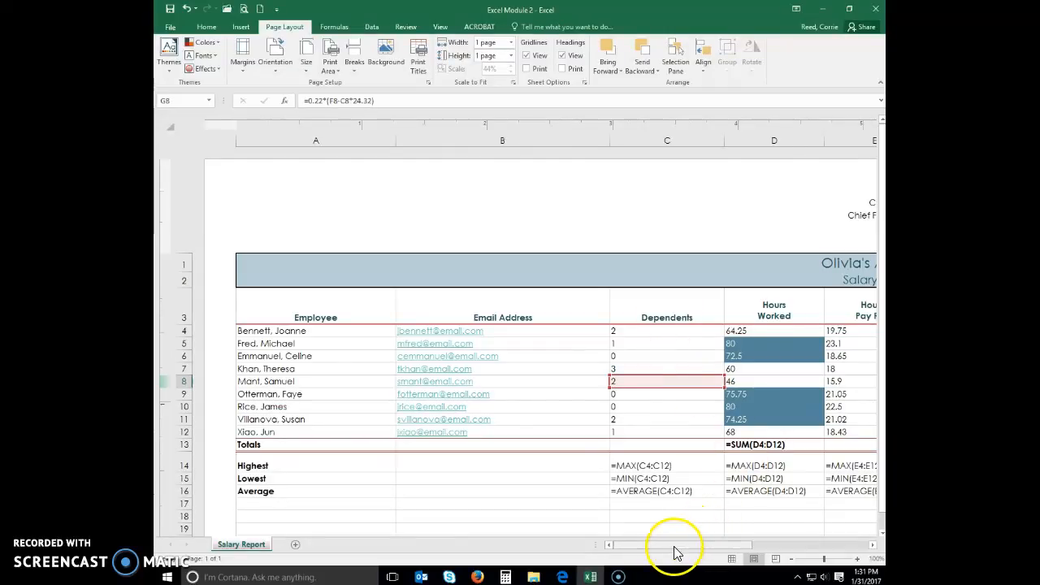
# Scroll right across the displayed Gross Pay, tax and Net Pay formulas.
pyautogui.hscroll(3)
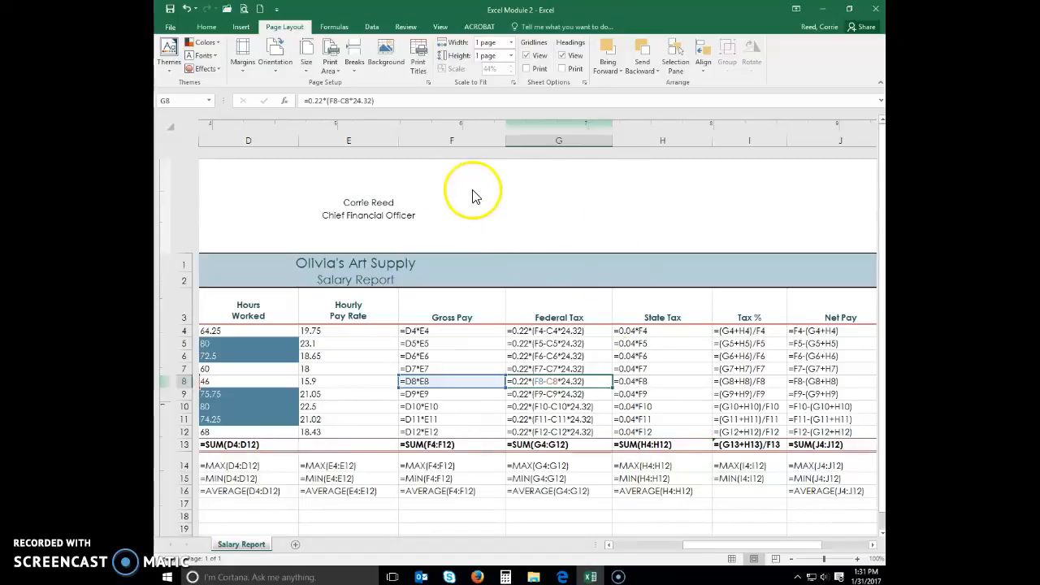
pyautogui.moveTo(431, 88)
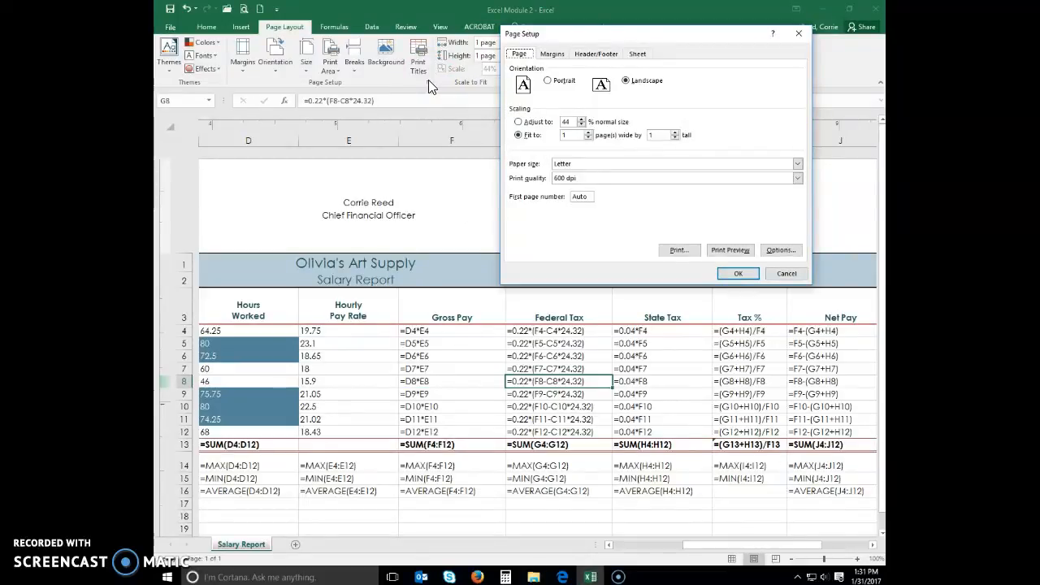
pyautogui.moveTo(626, 89)
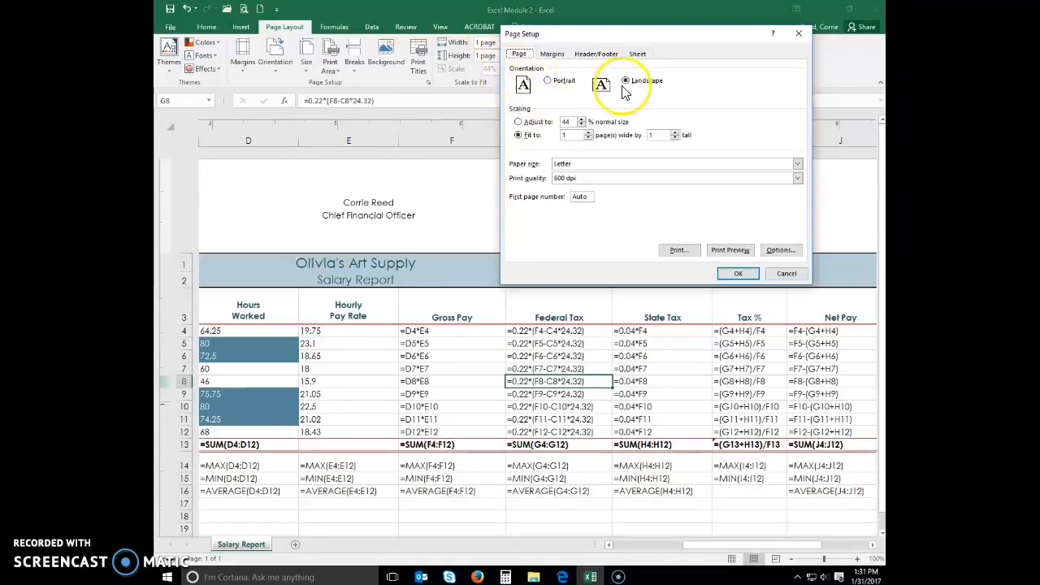
# Choose Landscape orientation for the formula printout in Page Setup.
pyautogui.click(625, 81)
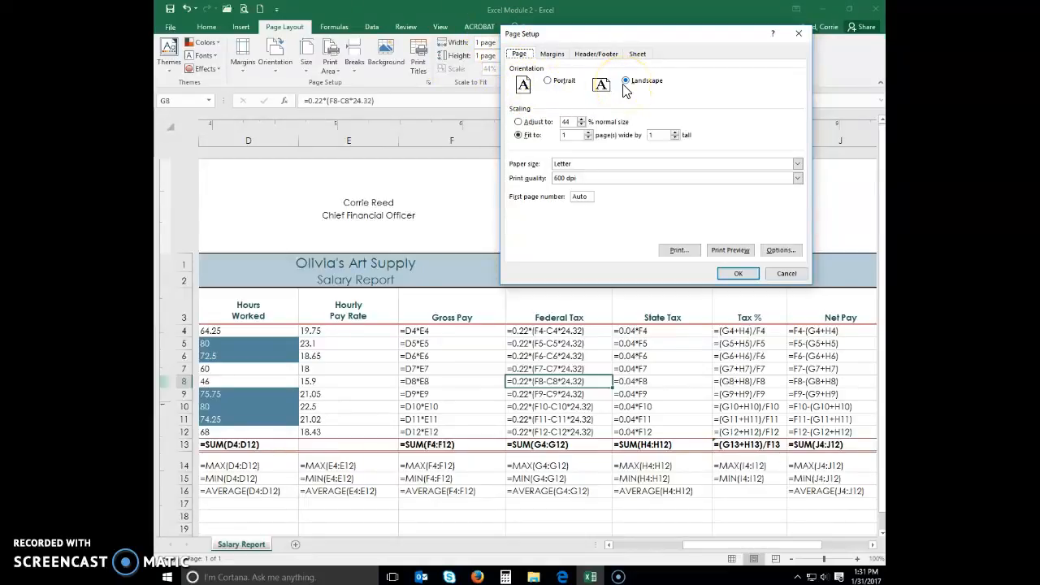
pyautogui.click(625, 81)
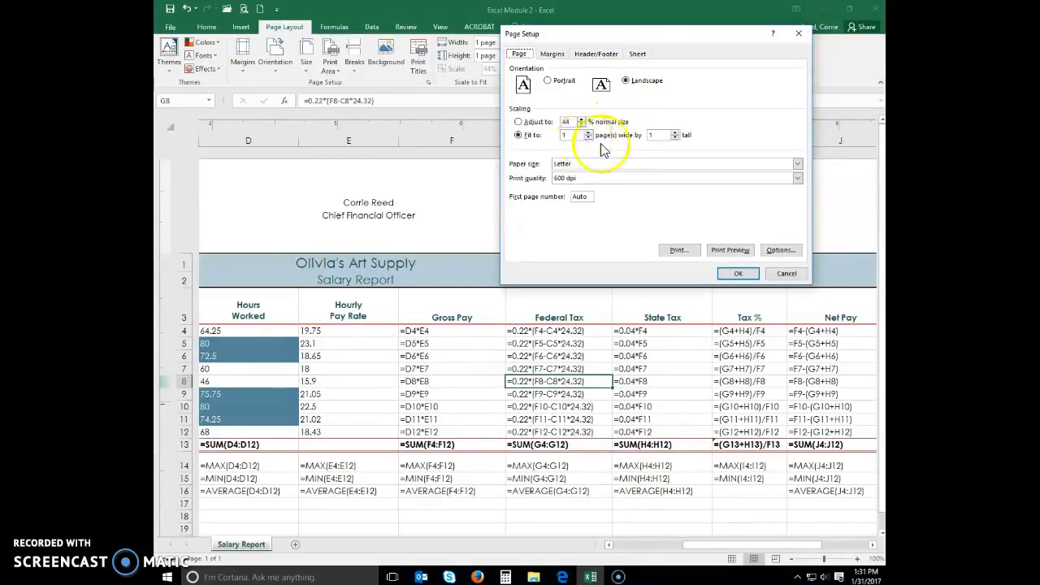
pyautogui.moveTo(637, 150)
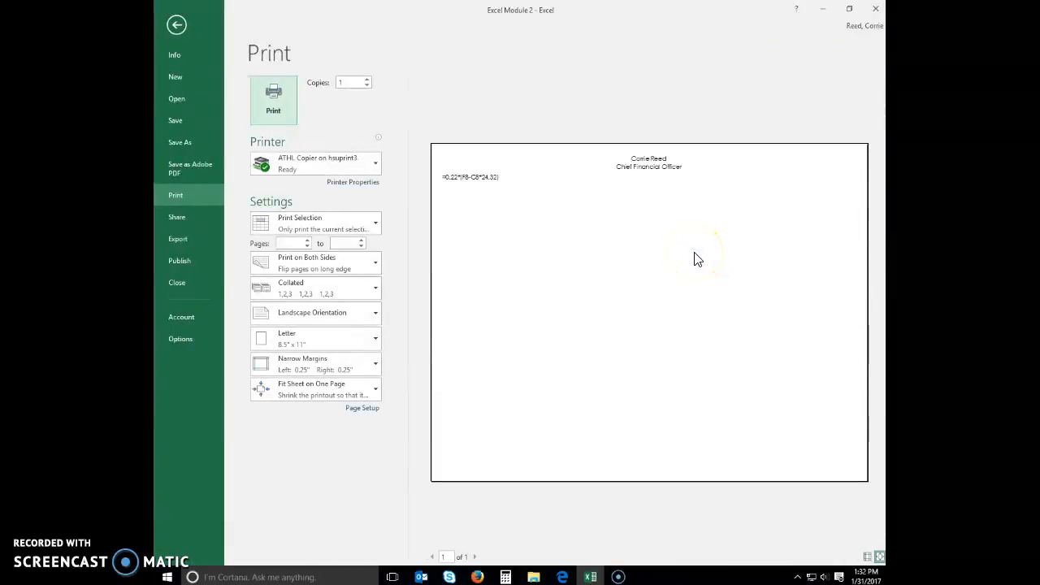
pyautogui.moveTo(549, 213)
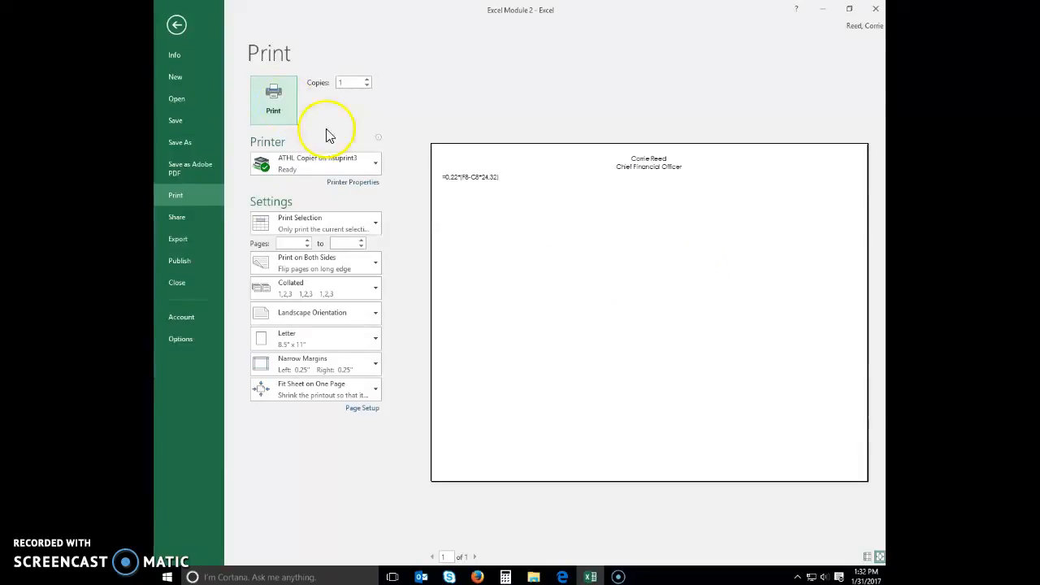
# Exit the print preview and scroll back to column A of the formula view.
pyautogui.click(175, 25)
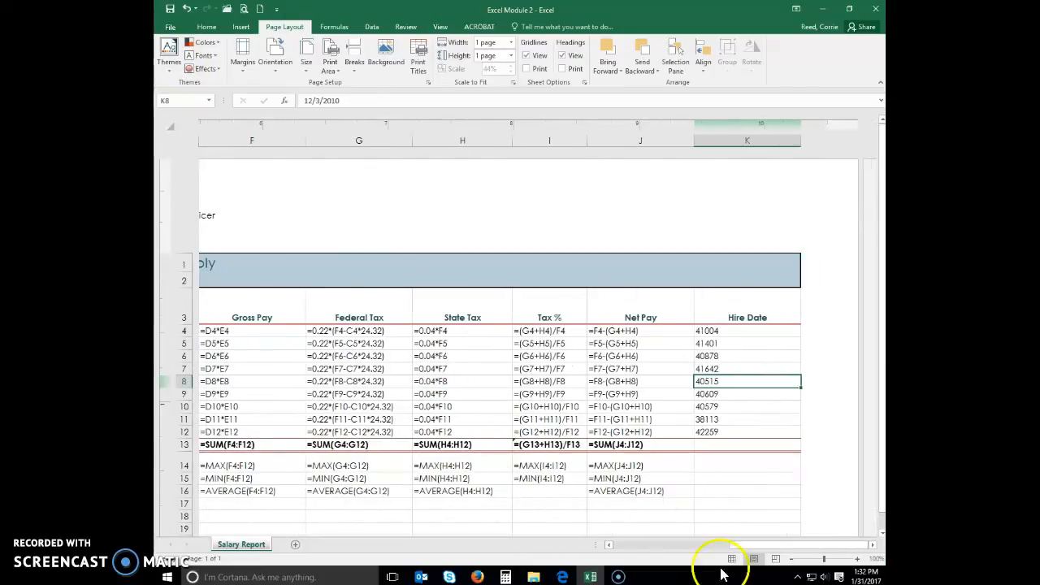
pyautogui.hscroll(-3)
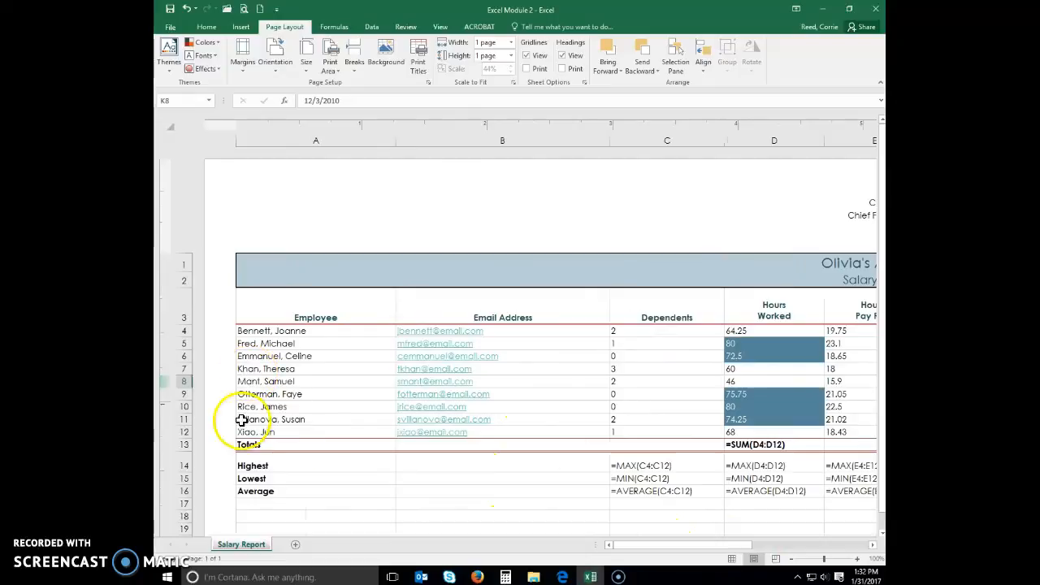
# Switch printing back to Print Active Sheets, check the preview, and return to the worksheet.
pyautogui.click(171, 26)
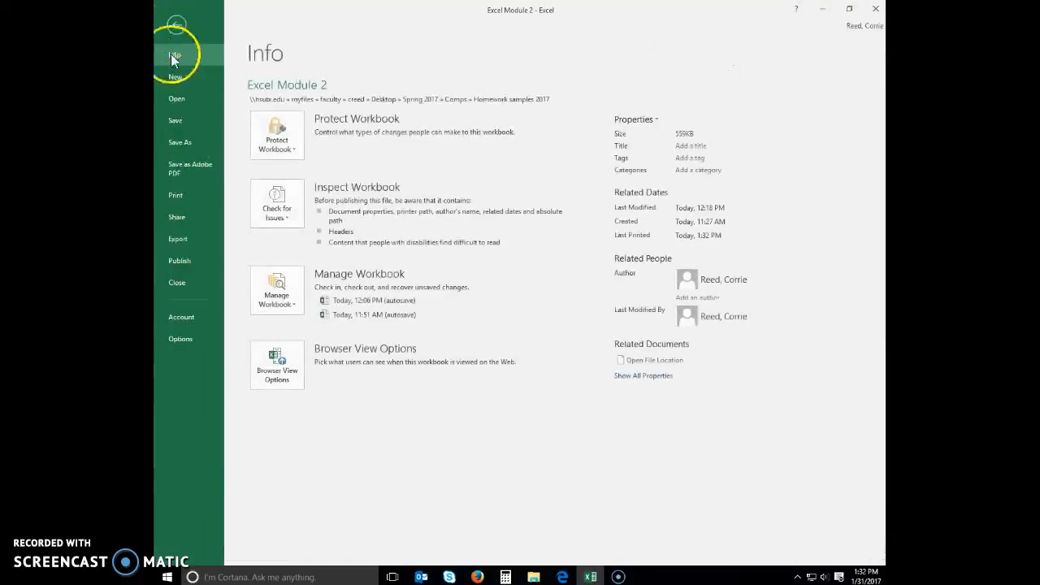
pyautogui.click(176, 194)
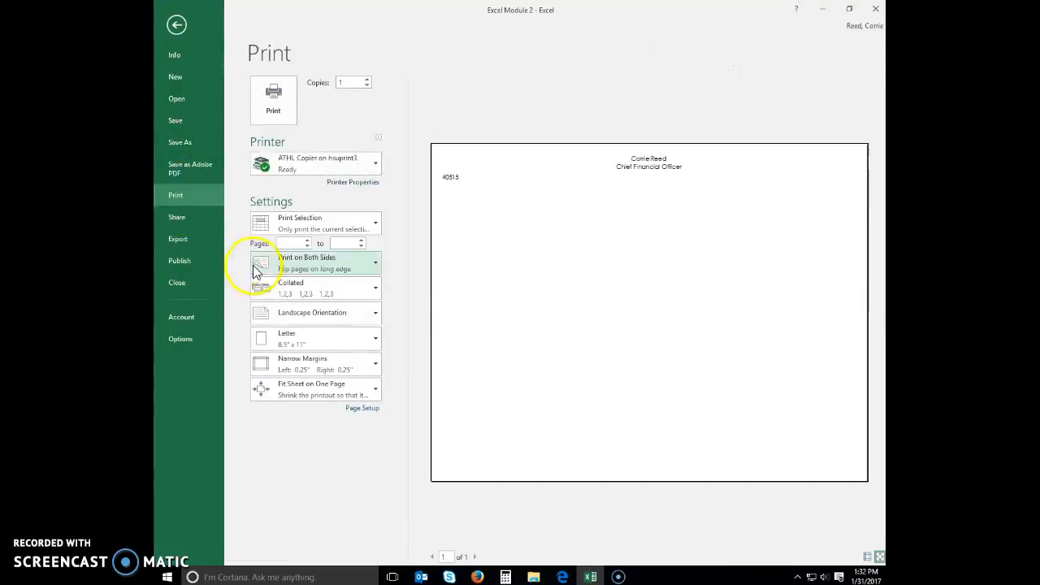
pyautogui.click(315, 221)
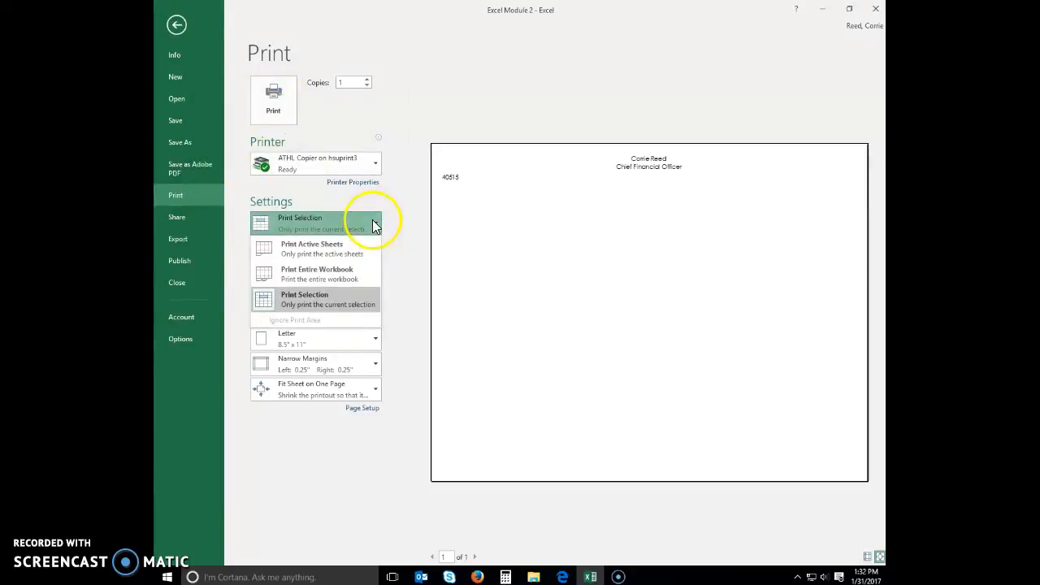
pyautogui.click(374, 221)
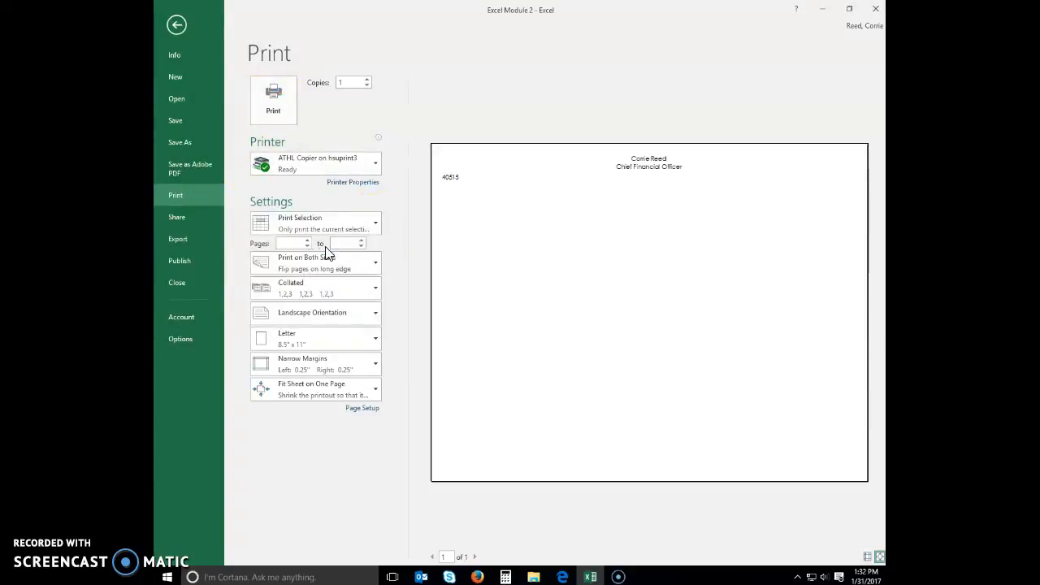
pyautogui.click(315, 222)
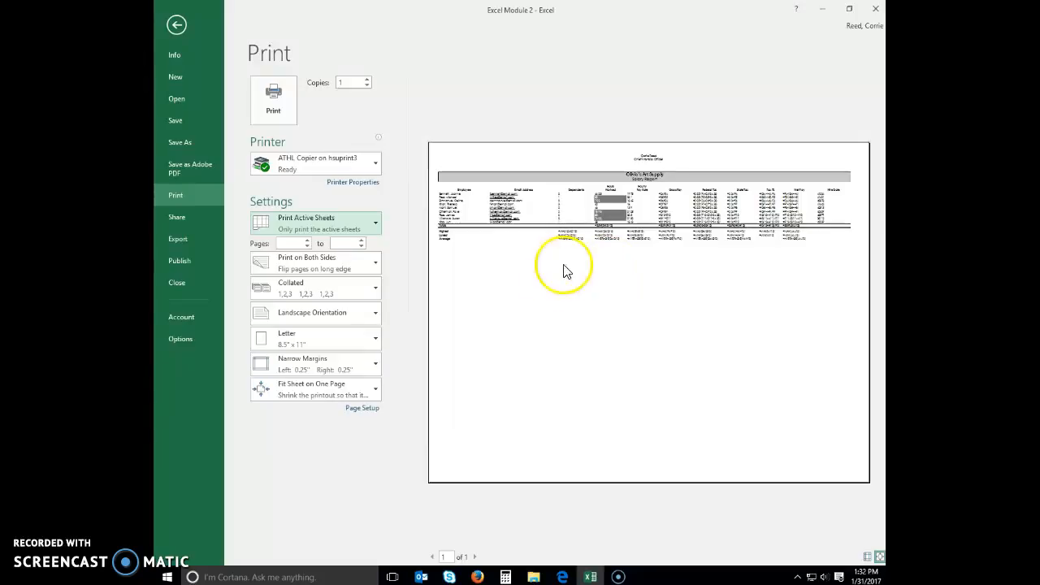
pyautogui.moveTo(588, 396)
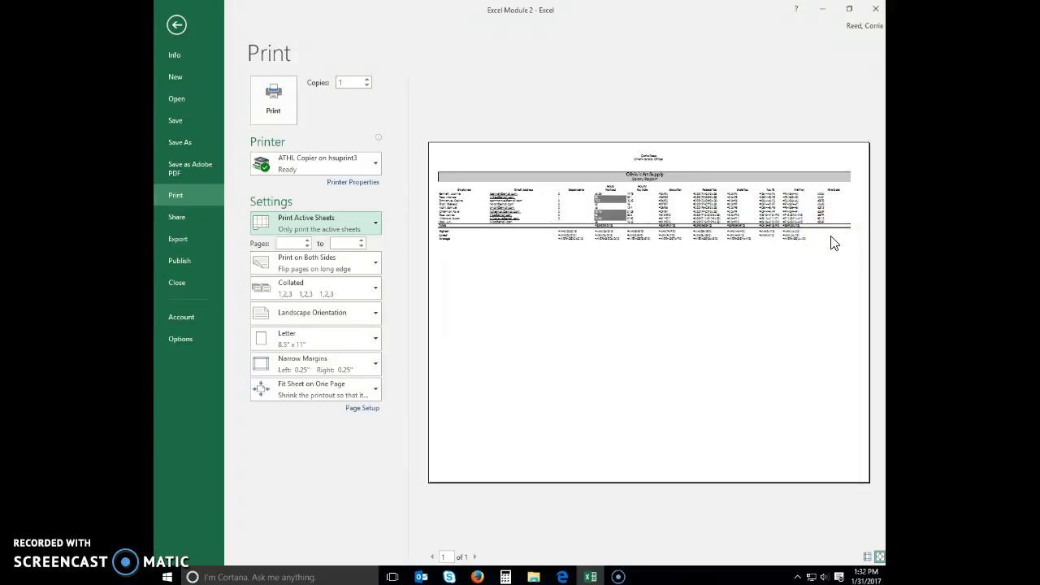
pyautogui.moveTo(722, 43)
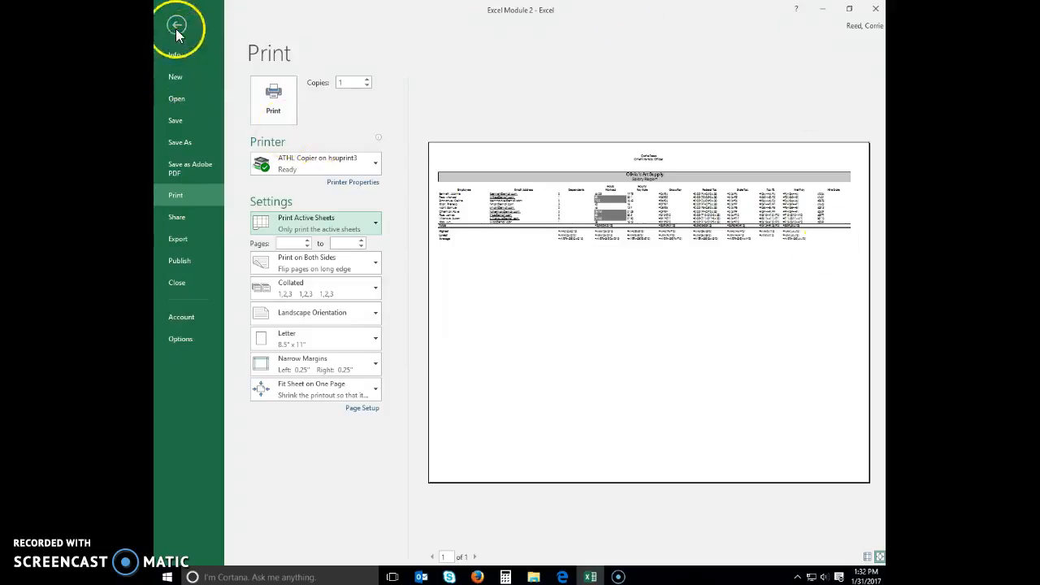
pyautogui.click(177, 25)
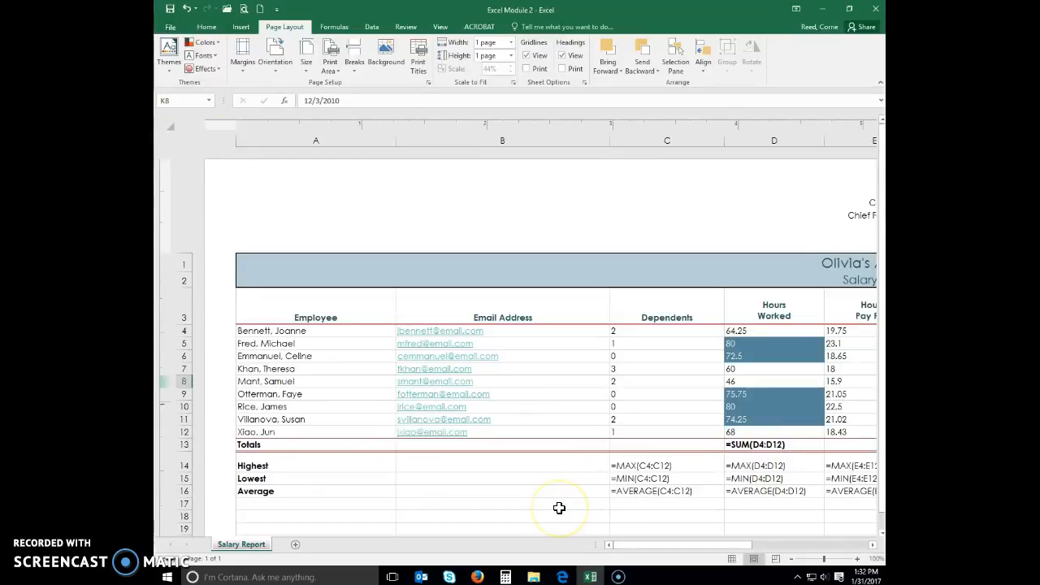